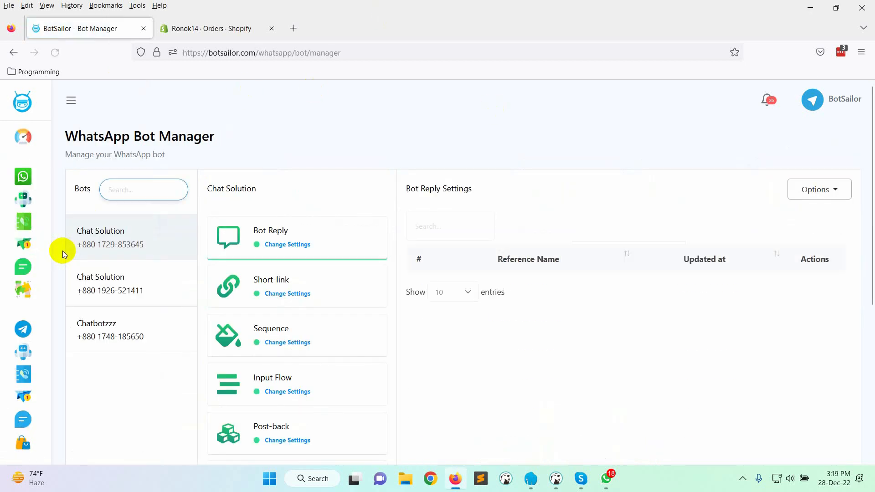
# - Scroll through the Chat Solution bot's approved templates and template variable tables
pyautogui.scroll(-3)
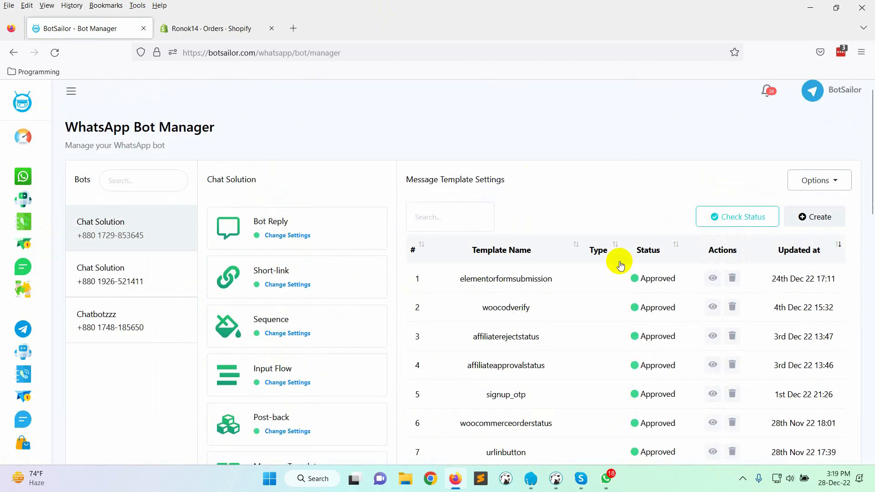
pyautogui.scroll(-3)
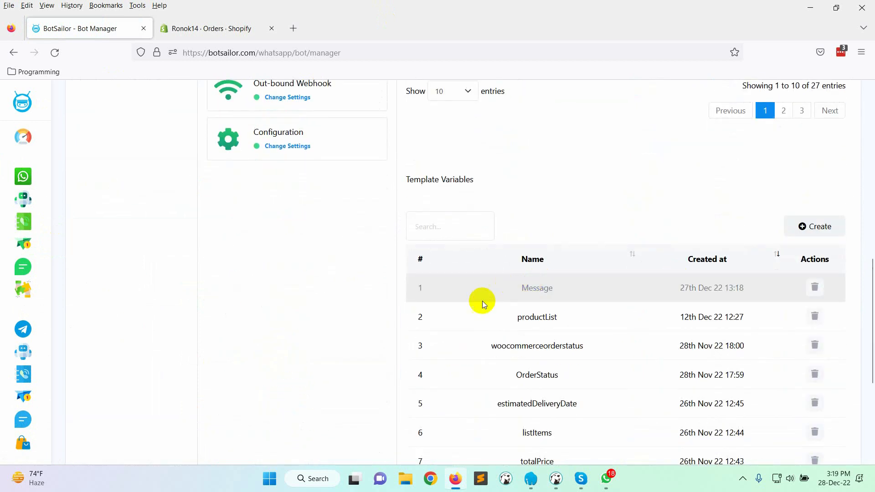
pyautogui.scroll(-3)
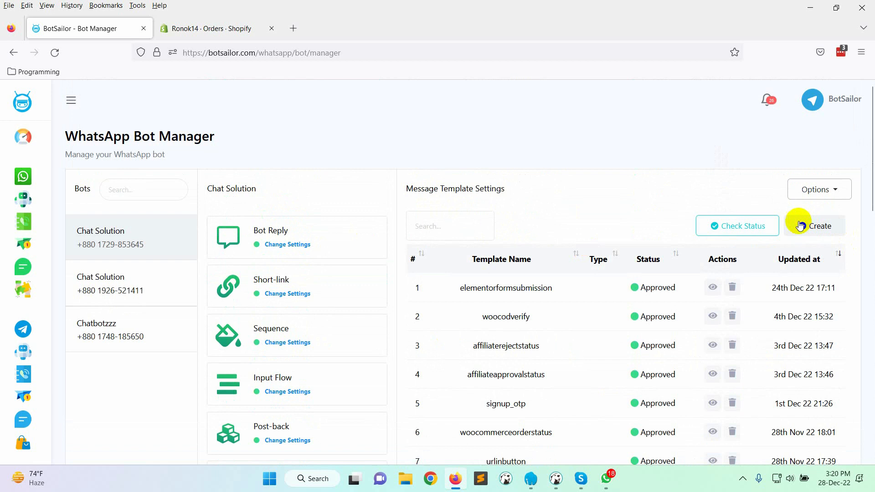
# - Name a new template codshopifyorderverification and type the thank-you greeting and order details intro
pyautogui.click(817, 226)
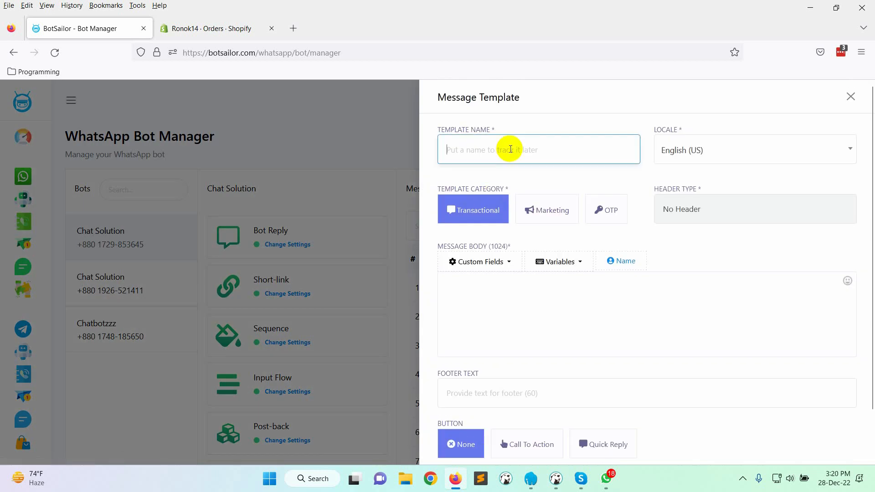
pyautogui.write('codshopifyorderv')
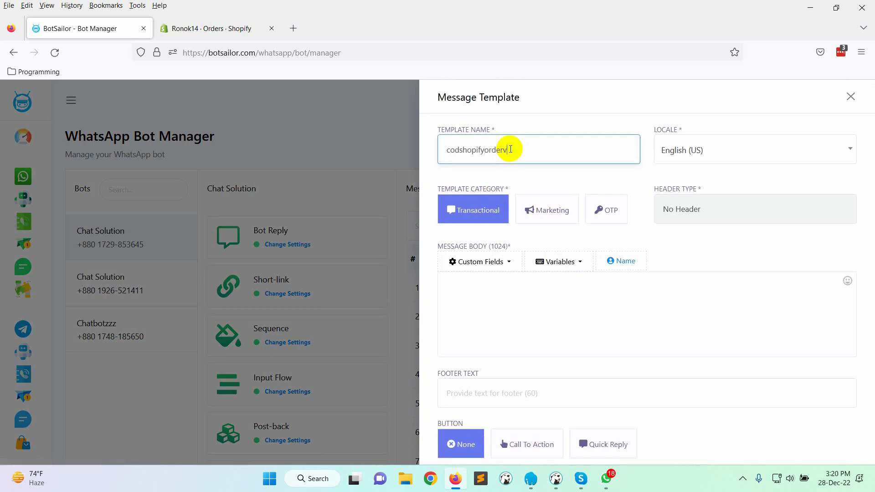
pyautogui.write('Hi,')
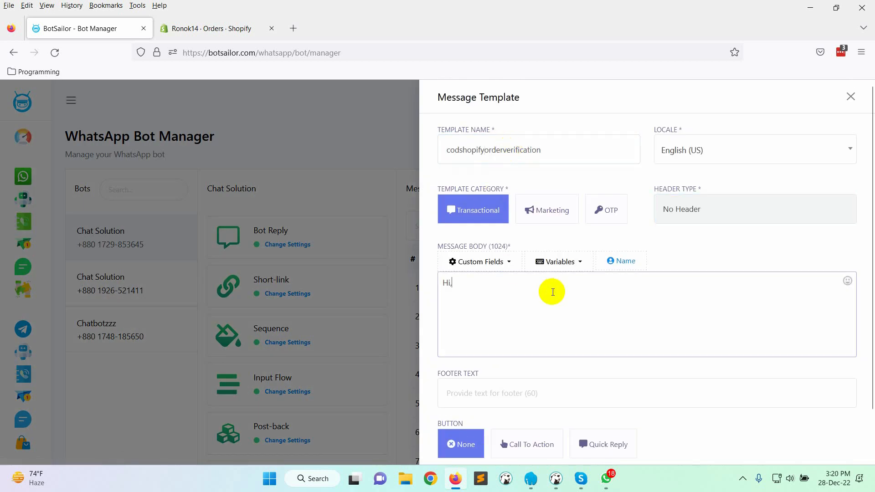
pyautogui.write('Thanks for your order in our store.')
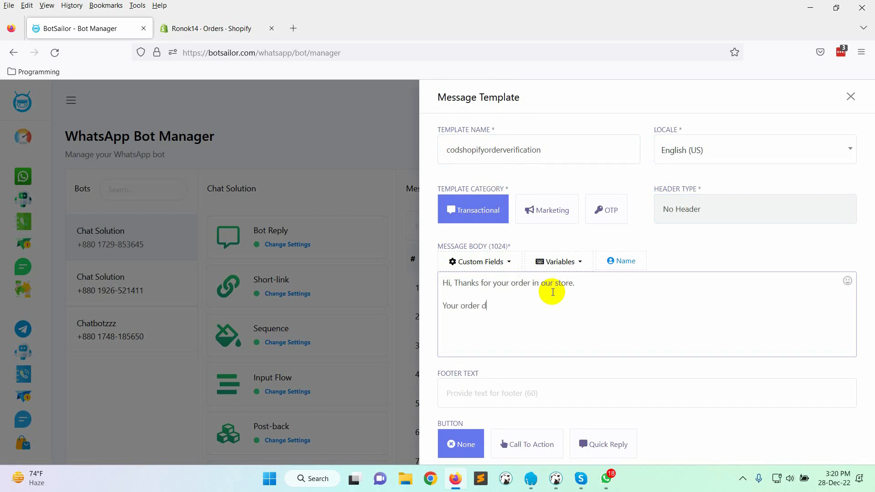
pyautogui.write('etails :')
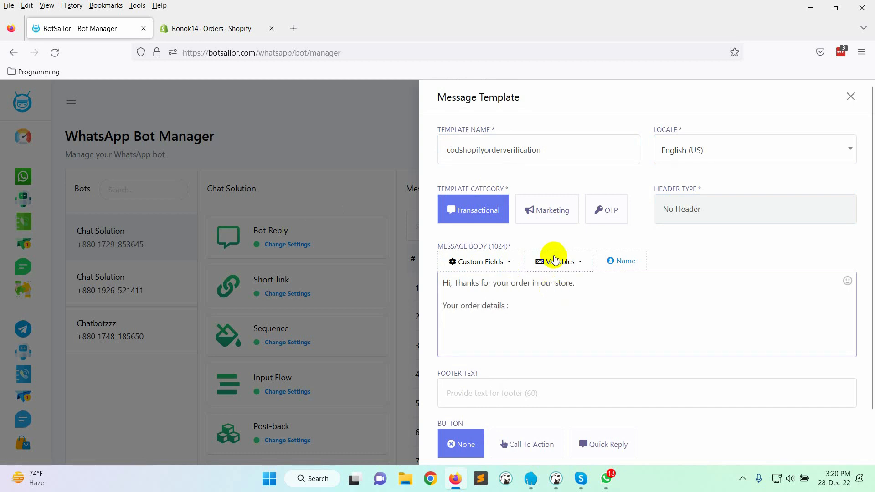
# - Insert the productList and totalPrice variables and add the confirm-button instruction text
pyautogui.click(557, 261)
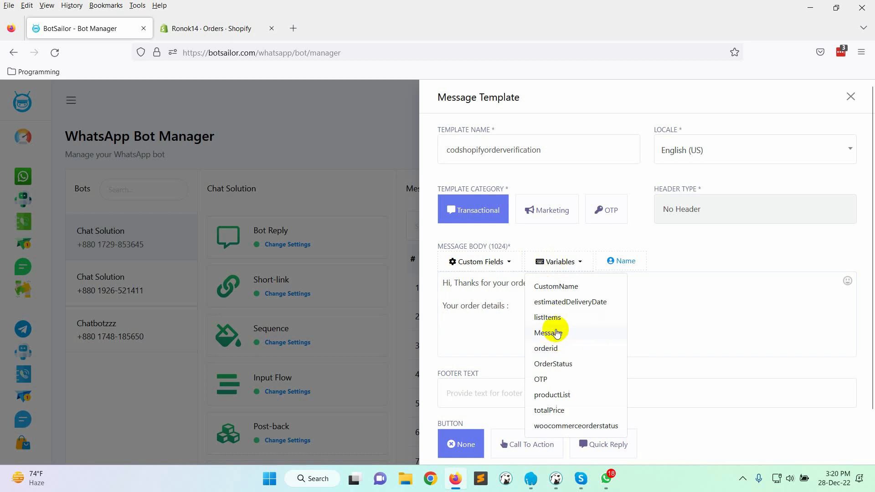
pyautogui.click(552, 395)
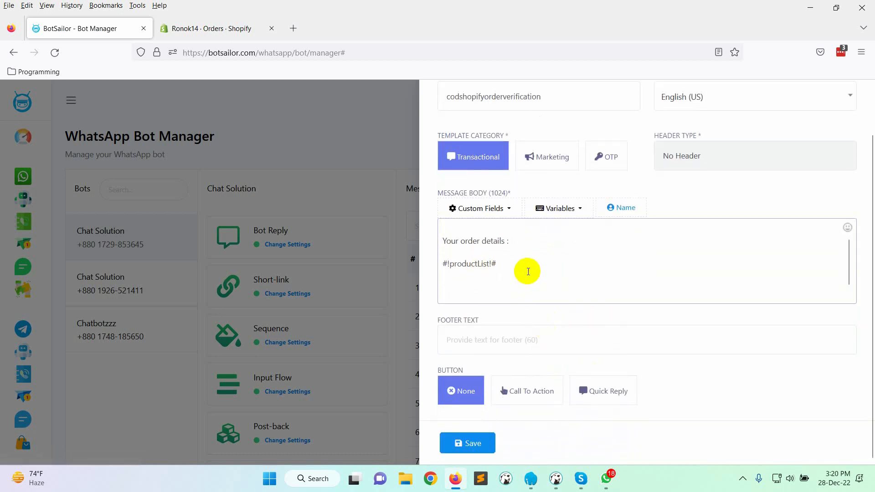
pyautogui.click(556, 208)
pyautogui.write('To confirm your order please, click on')
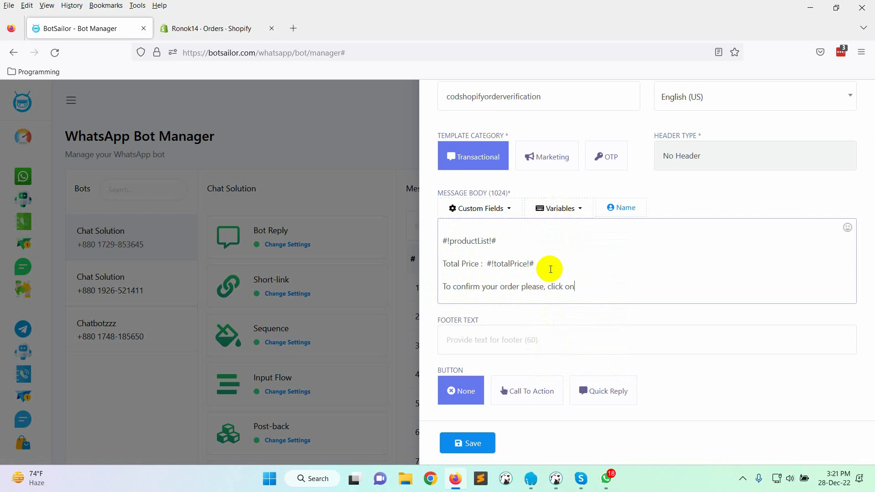
pyautogui.write('confirm button bellow.')
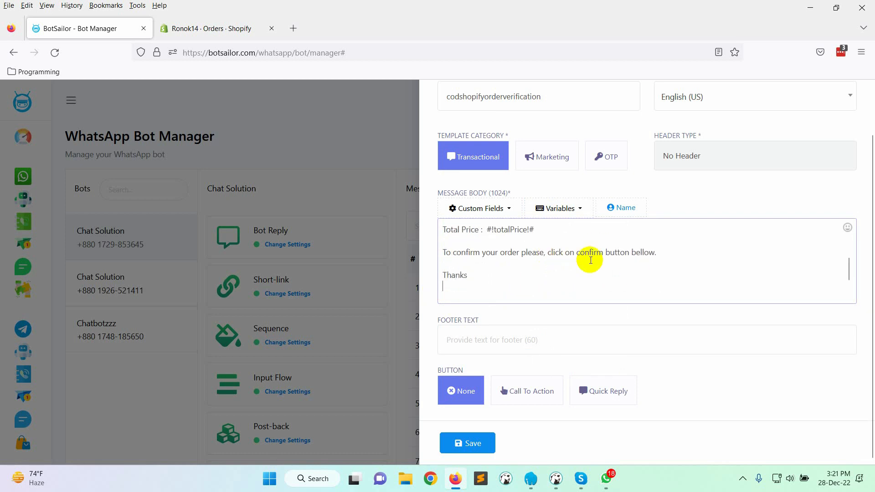
# - Add Confirm Order and Cancel Order quick-reply buttons and submit the template
pyautogui.click(602, 390)
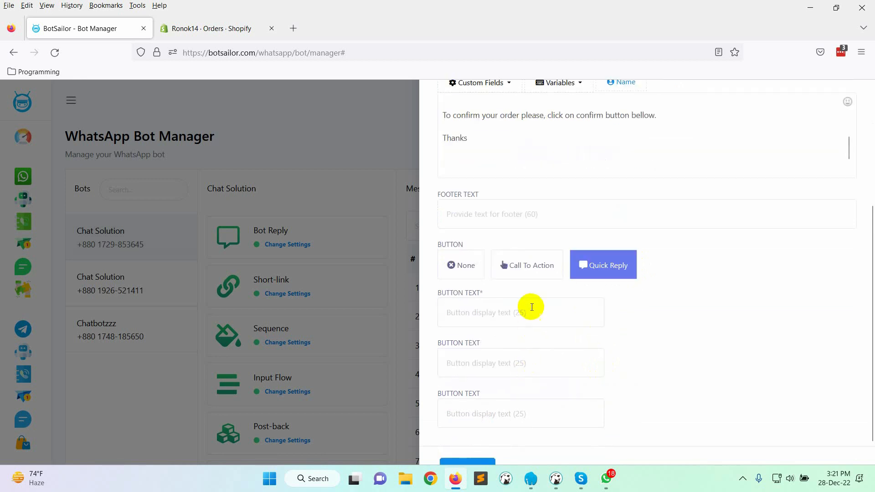
pyautogui.write('Confirm Ord')
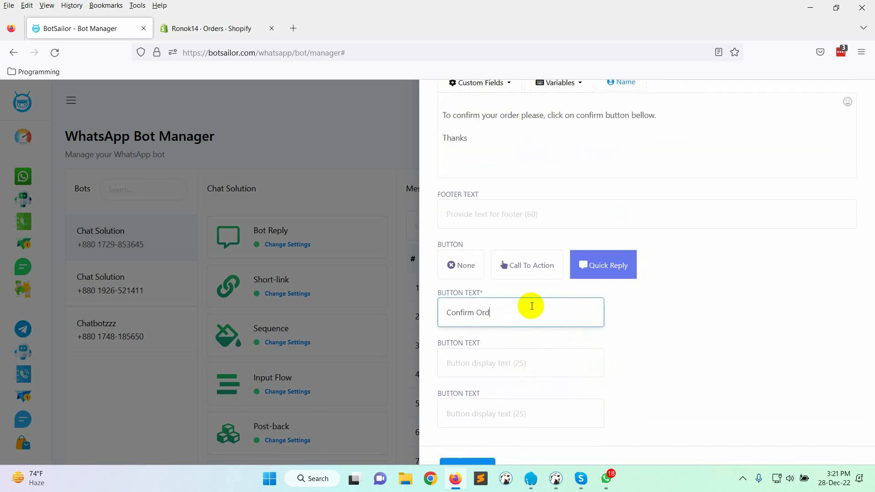
pyautogui.write('Cancel Order')
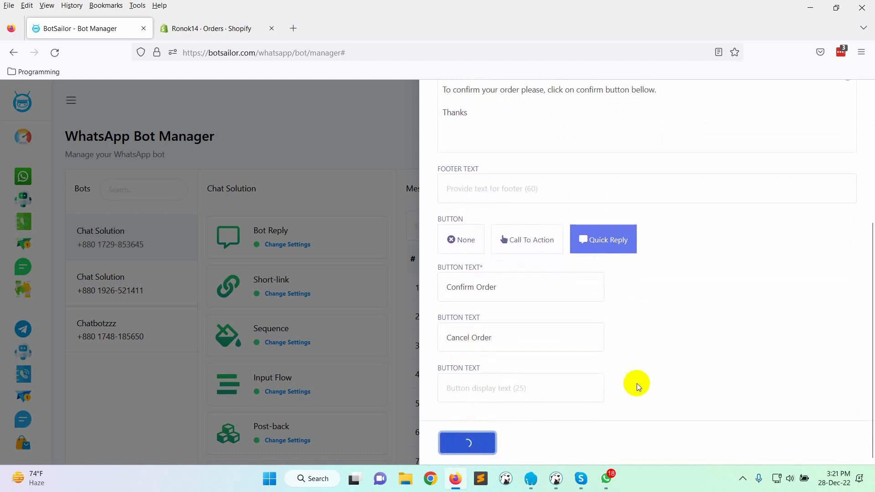
pyautogui.click(467, 443)
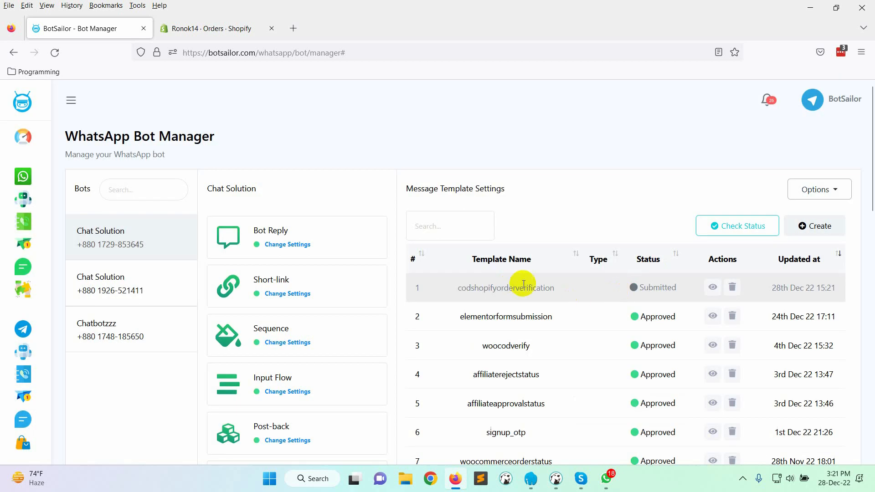
# - Sync template statuses so codshopifyorderverification shows Approved, then view the Post-back settings list
pyautogui.click(737, 225)
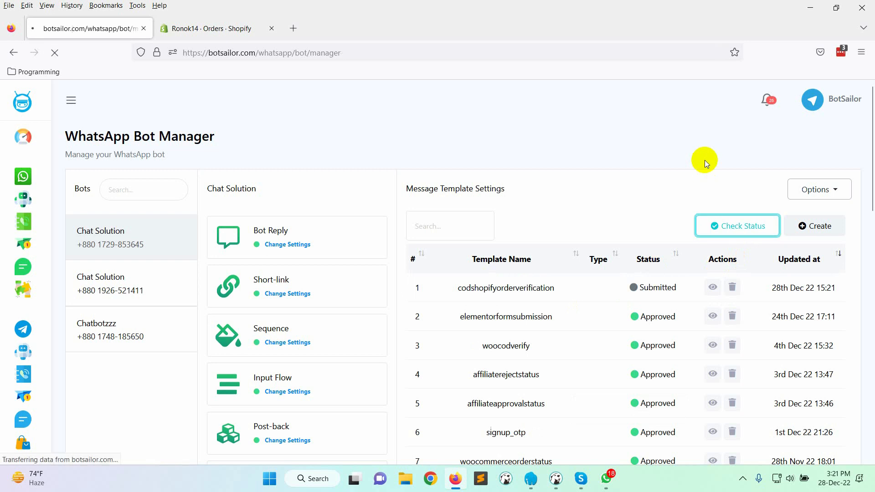
pyautogui.click(736, 225)
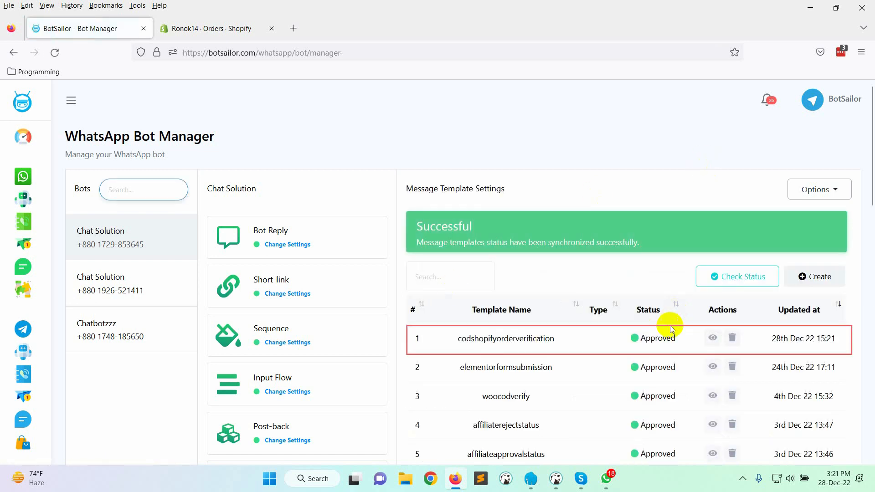
pyautogui.scroll(-3)
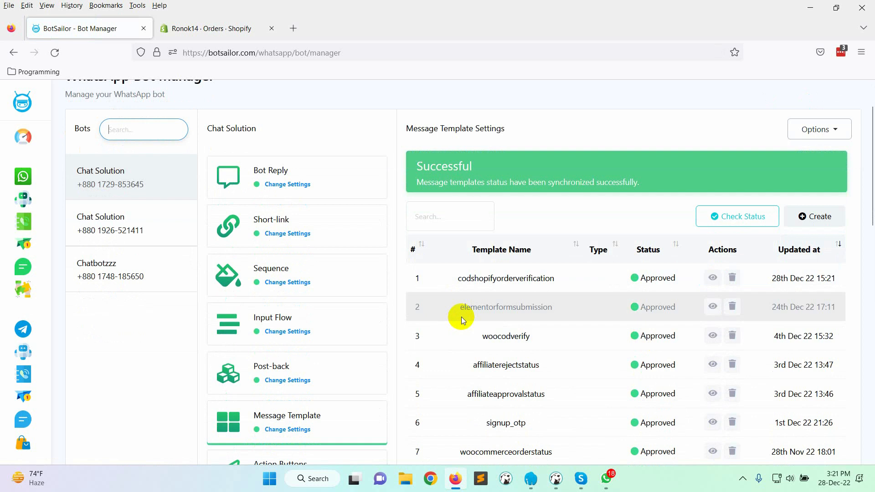
pyautogui.scroll(-3)
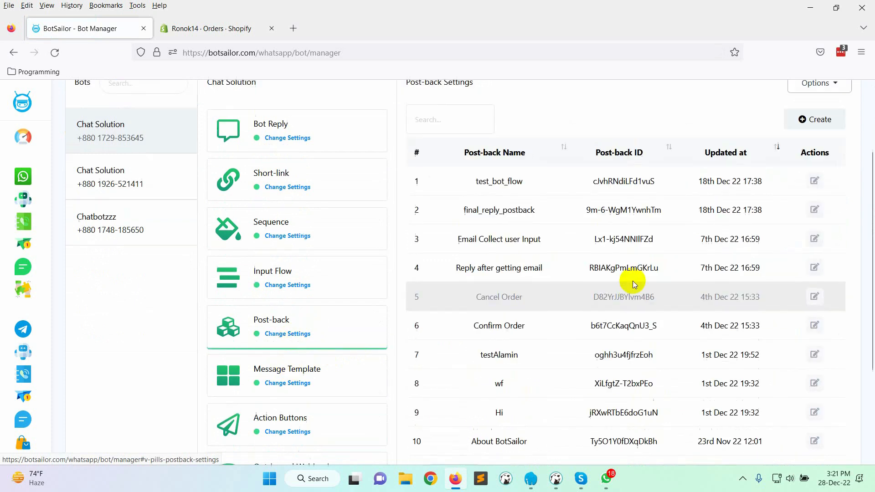
# - Create the Shopify Confirm Order flow with a thank-you reply promising to process the order soon
pyautogui.click(814, 296)
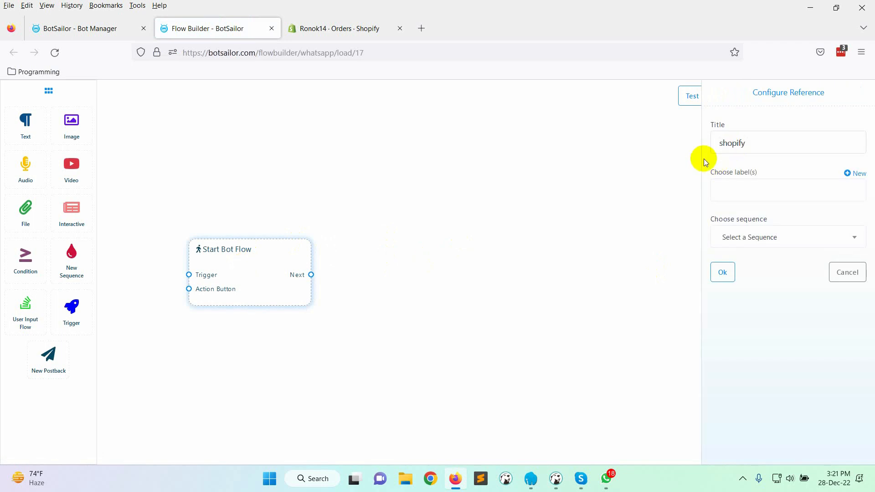
pyautogui.click(722, 271)
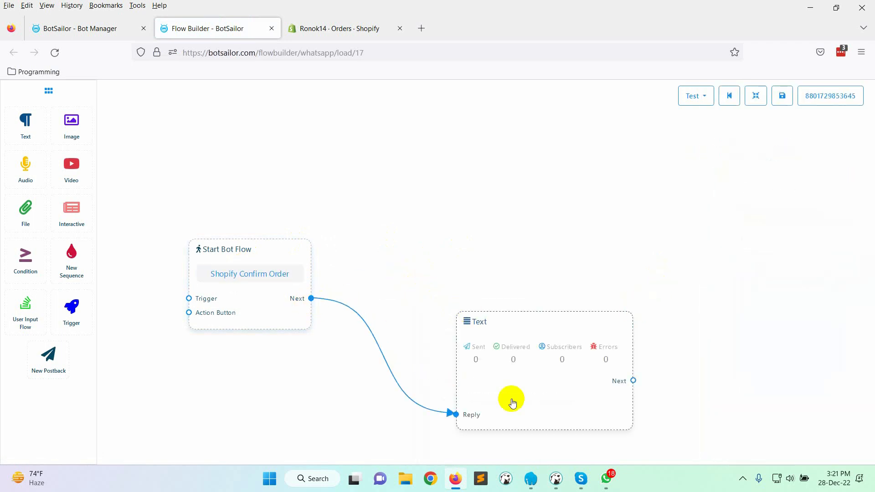
pyautogui.write('Thanks for confirming your order. We will')
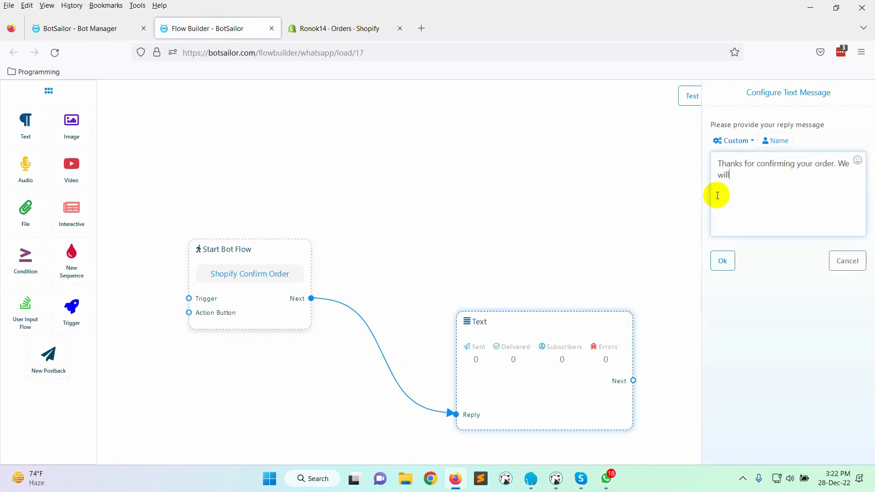
pyautogui.write('process your order very soon.')
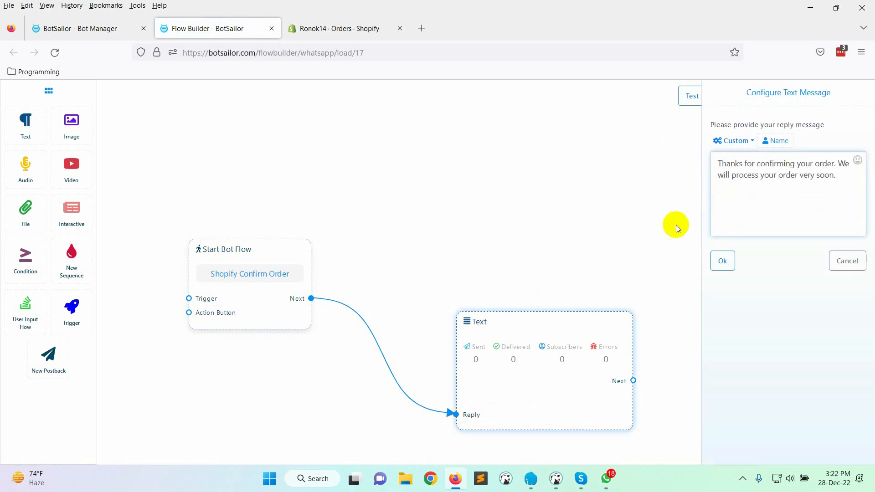
pyautogui.click(722, 260)
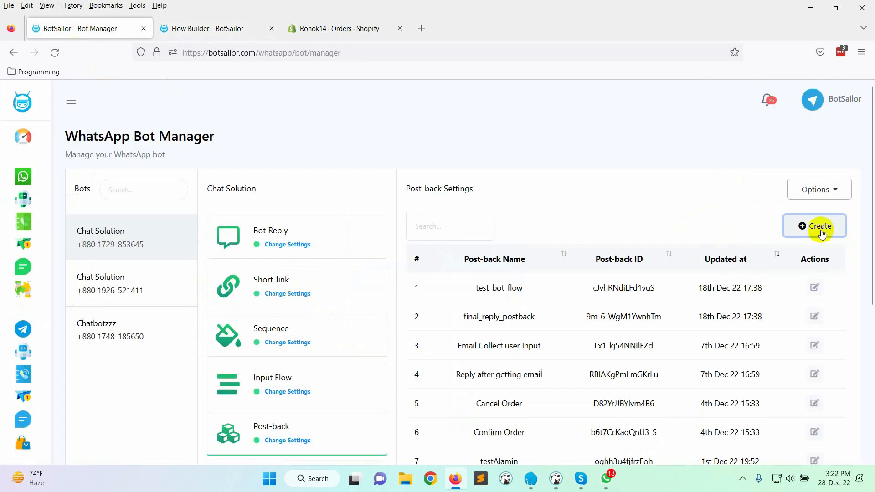
# - Create the Shopify Cancel Order flow with a text reply saying the order was cancelled
pyautogui.click(820, 225)
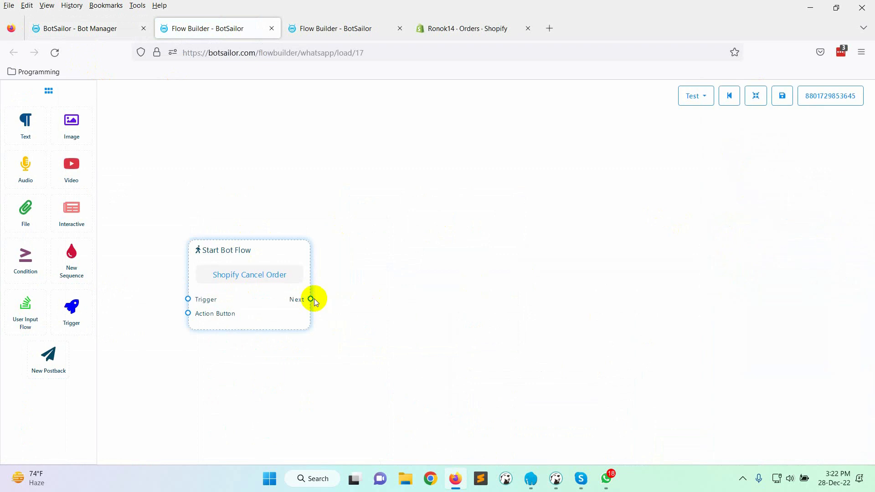
pyautogui.moveTo(311, 300); pyautogui.dragTo(495, 410)
pyautogui.write('Your order has been cance')
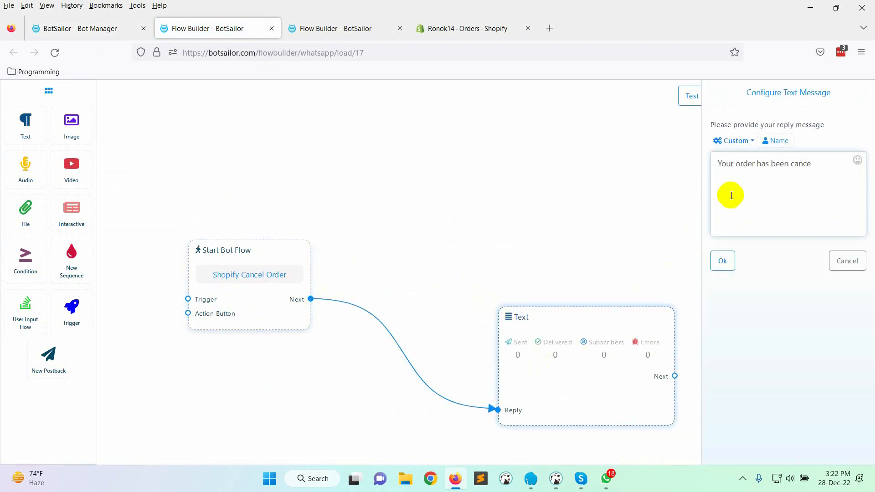
pyautogui.click(722, 260)
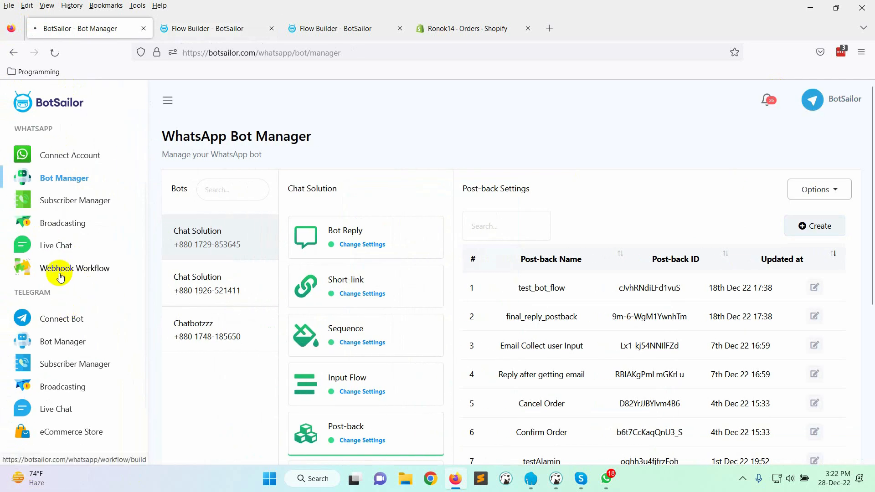
# - Create workflow 'shopify cod order verification' with the codshopifyorderverification template and copy its callback URL
pyautogui.click(74, 269)
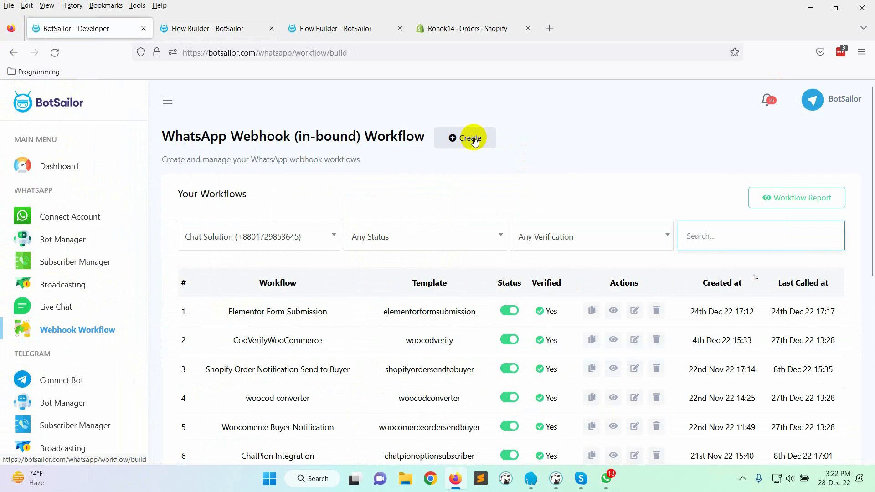
pyautogui.write('shopify cod order verification')
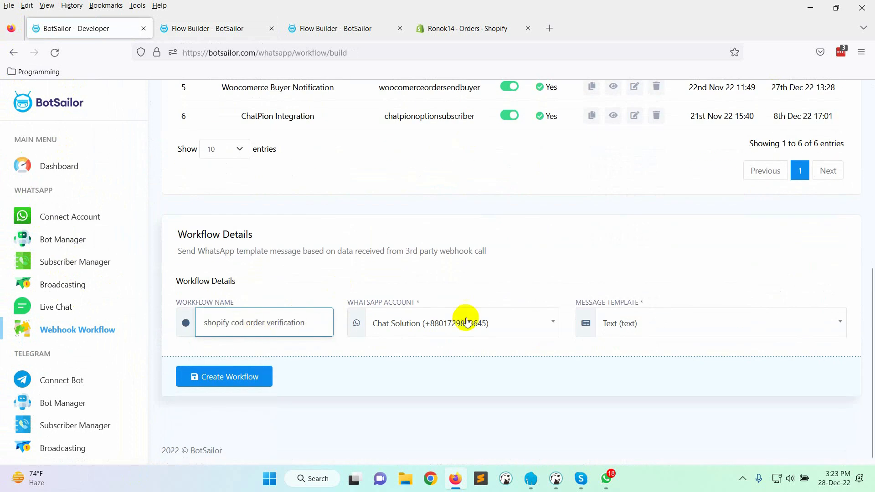
pyautogui.moveTo(359, 317)
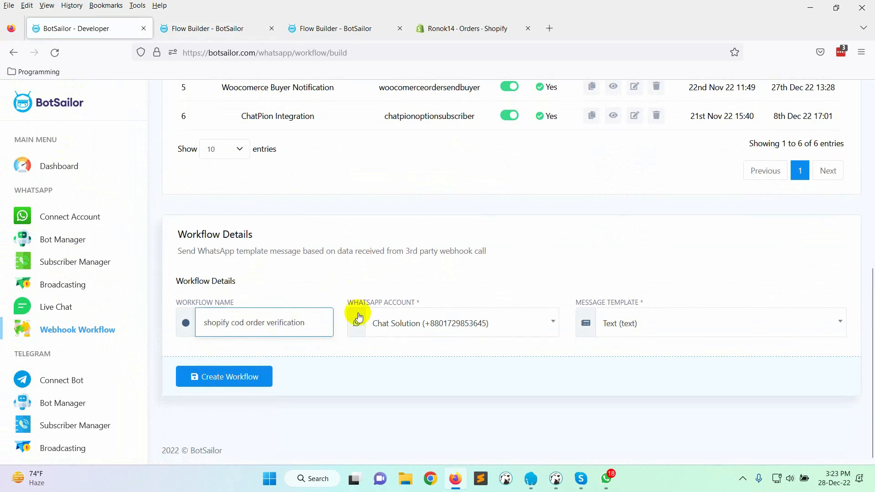
pyautogui.click(719, 323)
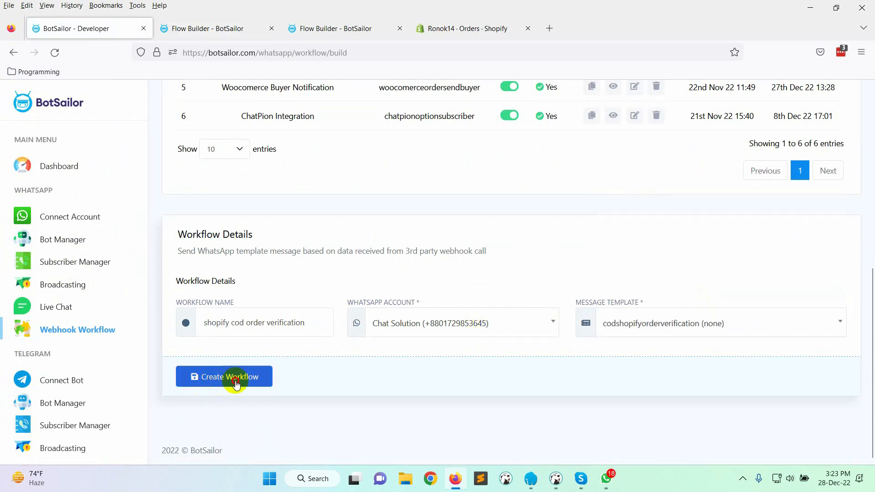
pyautogui.click(223, 376)
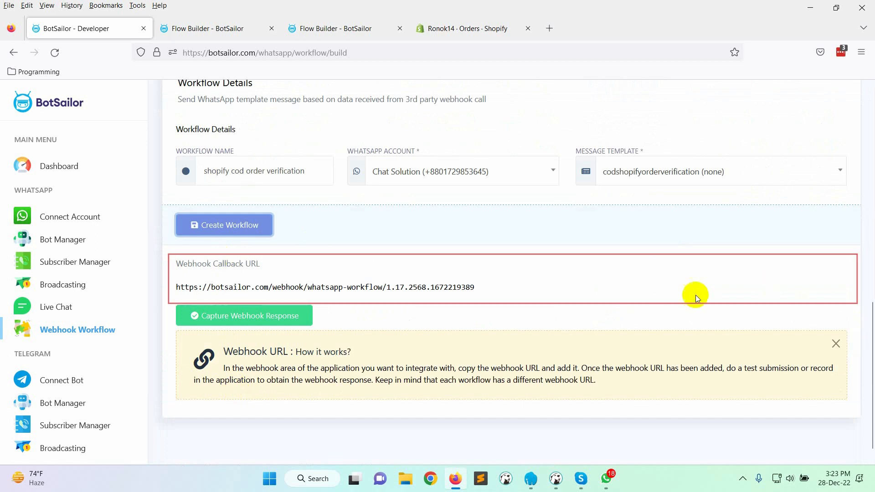
pyautogui.moveTo(781, 288)
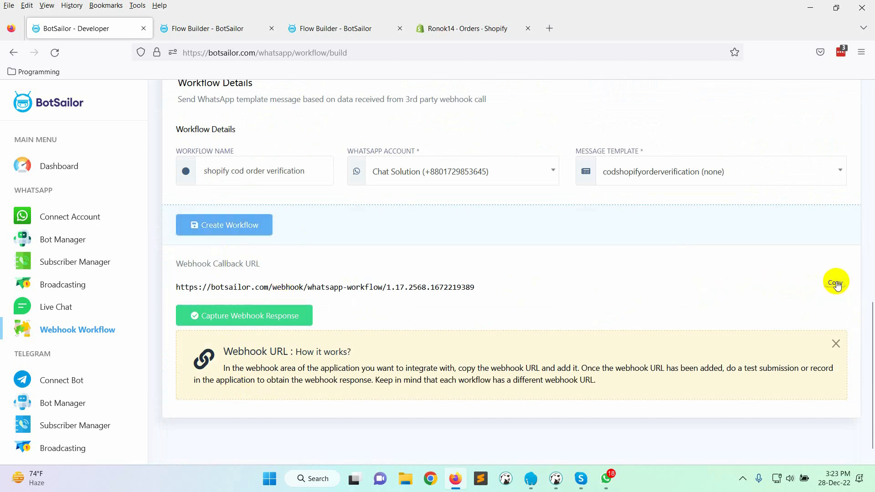
pyautogui.click(470, 28)
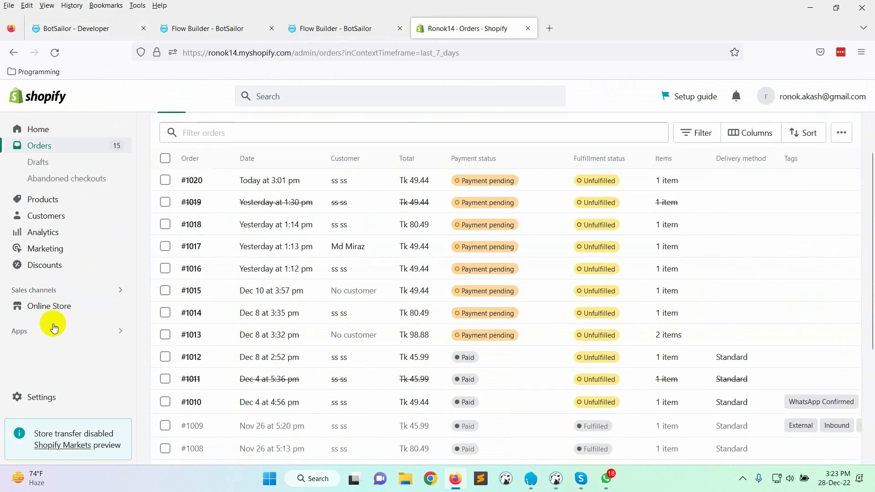
# - Save a Shopify Order creation webhook posting to the BotSailor workflow-1.17.2568.1672219389 callback URL
pyautogui.scroll(-3)
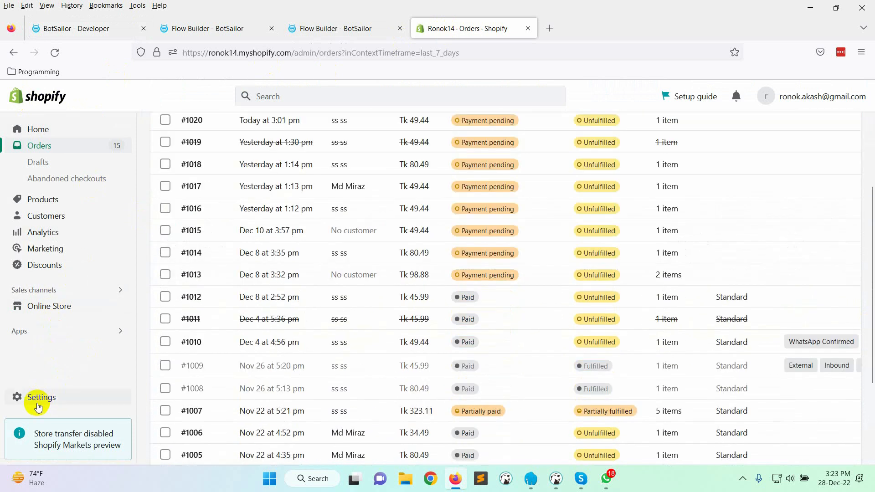
pyautogui.click(41, 396)
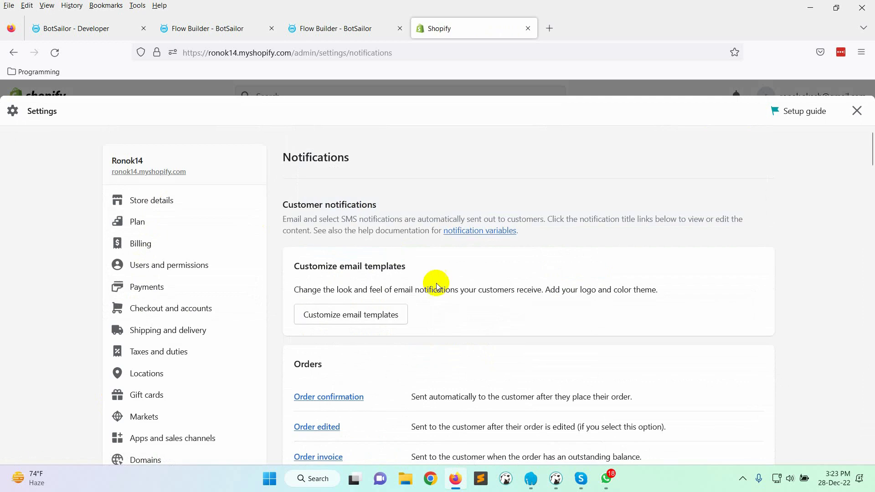
pyautogui.scroll(-3)
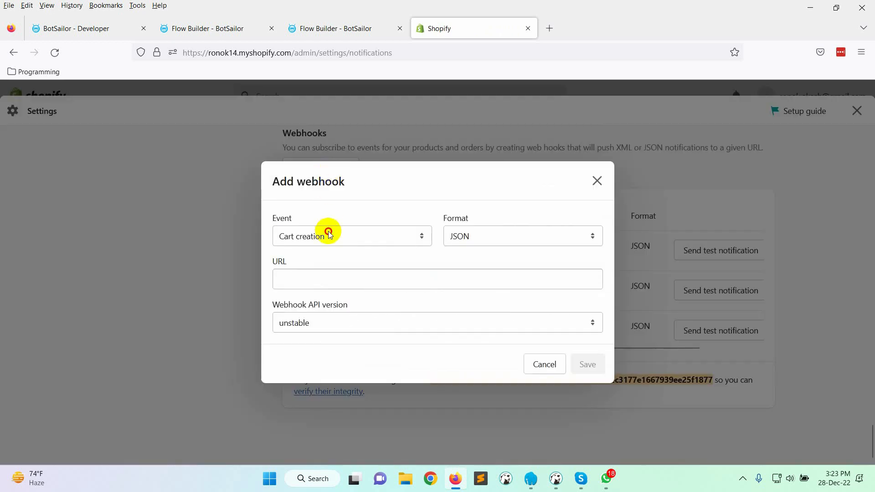
pyautogui.click(351, 235)
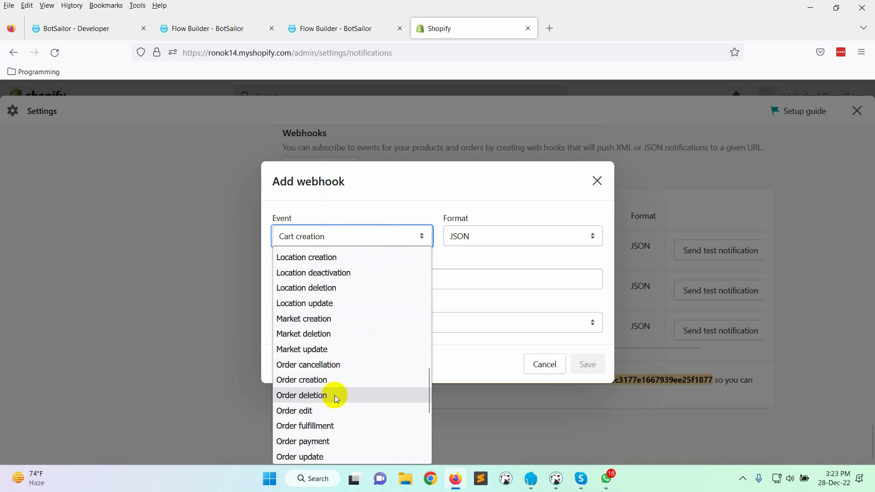
pyautogui.click(301, 379)
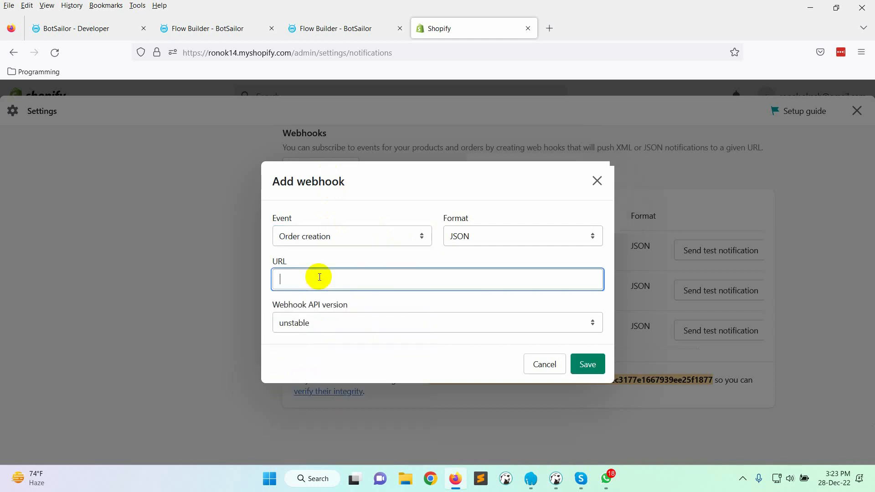
pyautogui.write('https://botsailor.com/webhook/whatsapp-workflow/1.17.2568.1672219389')
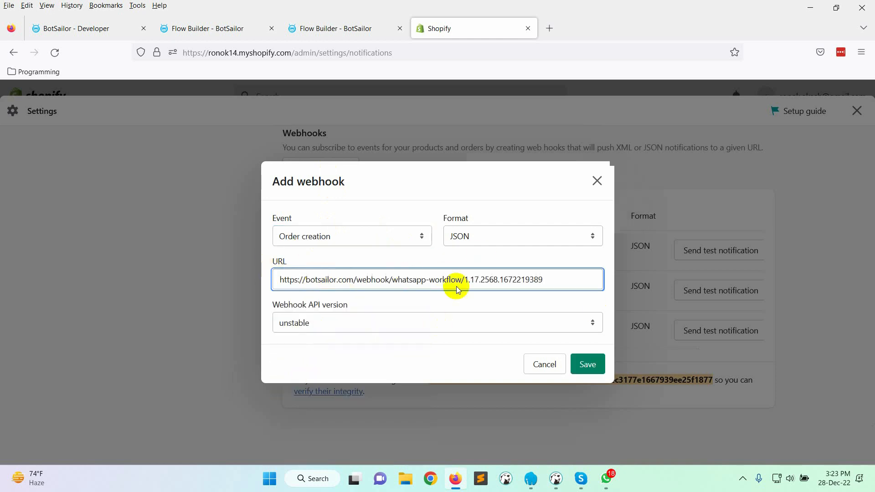
pyautogui.click(587, 364)
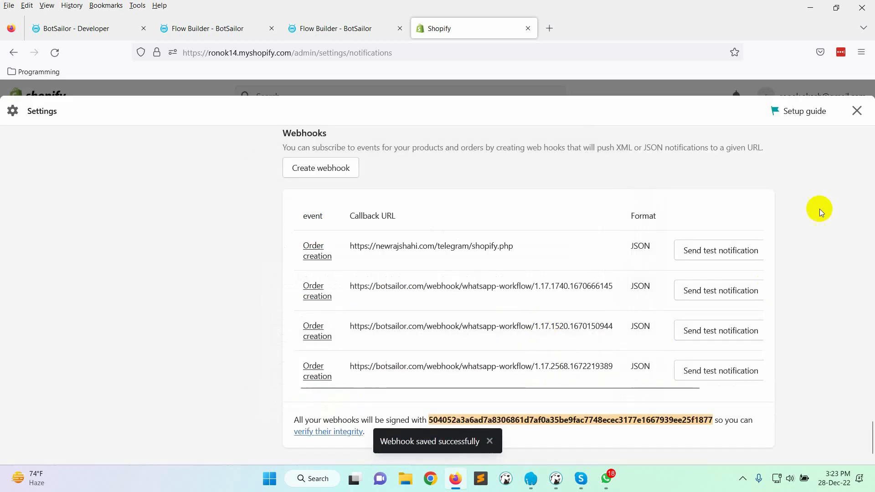
pyautogui.click(78, 28)
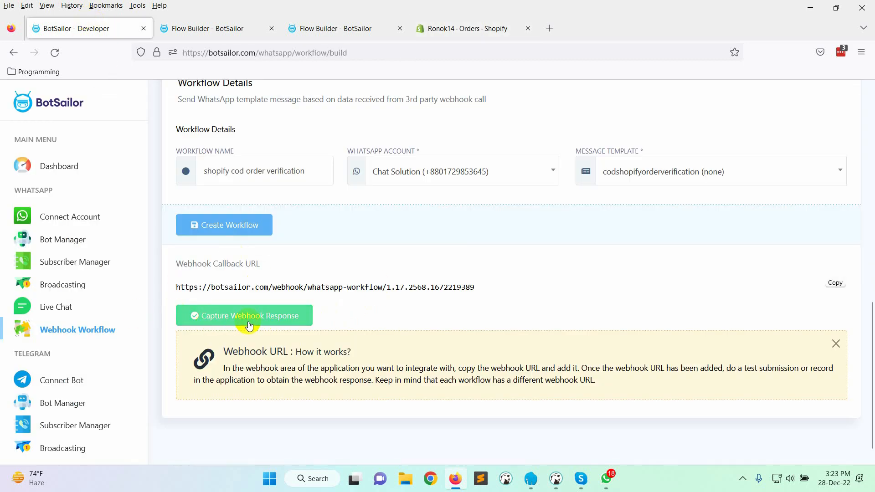
# - Start capturing the workflow's webhook response, then switch back to Shopify Orders
pyautogui.click(243, 315)
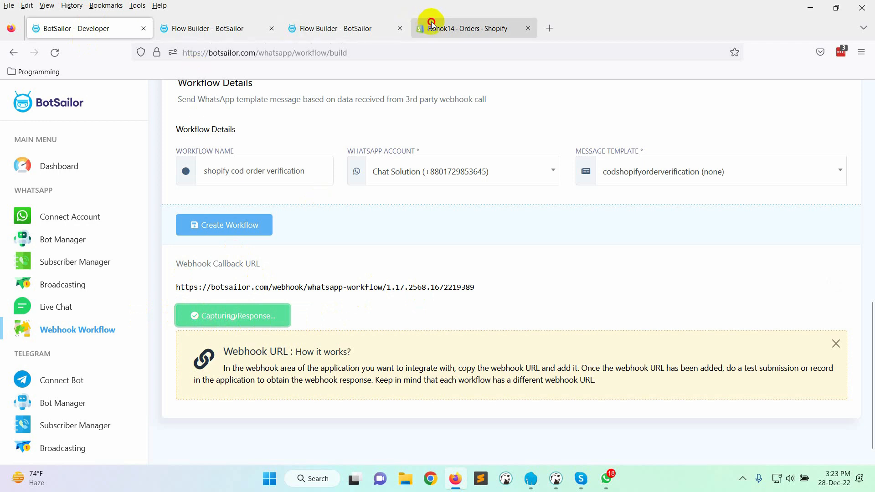
pyautogui.click(470, 28)
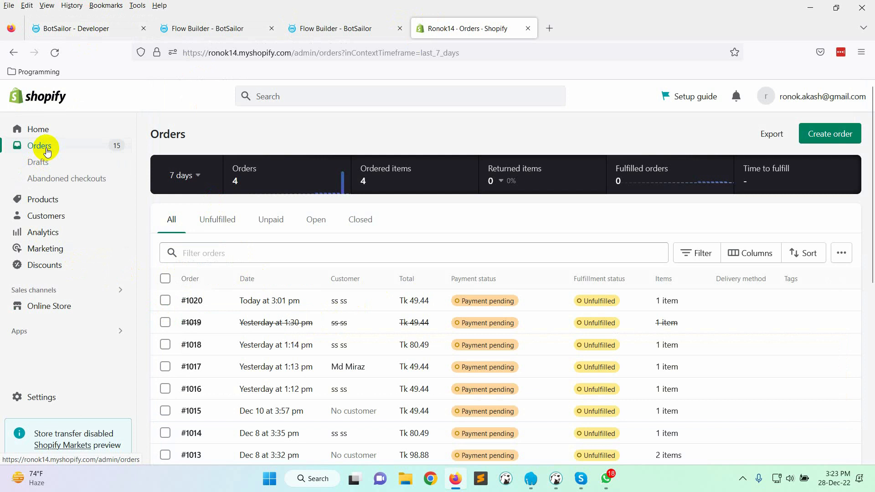
# - Create cash-on-delivery Shopify order #1021 for the 7 Shakra Bracelet
pyautogui.click(38, 129)
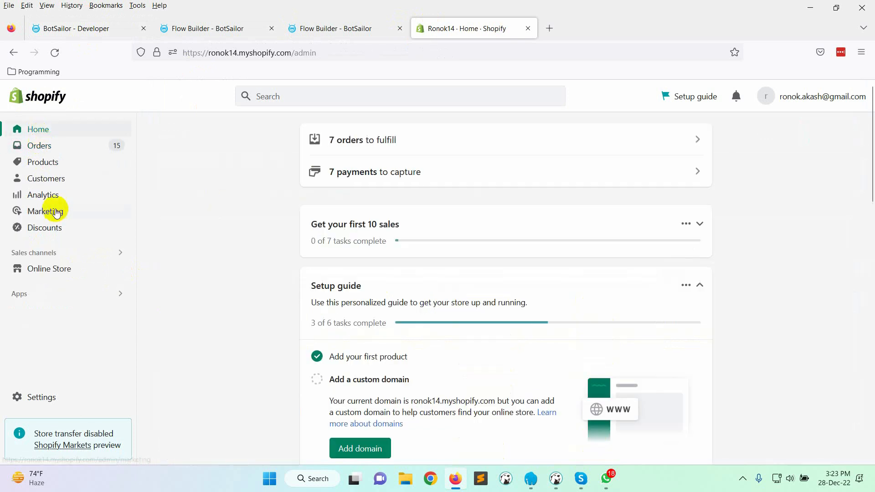
pyautogui.moveTo(39, 146)
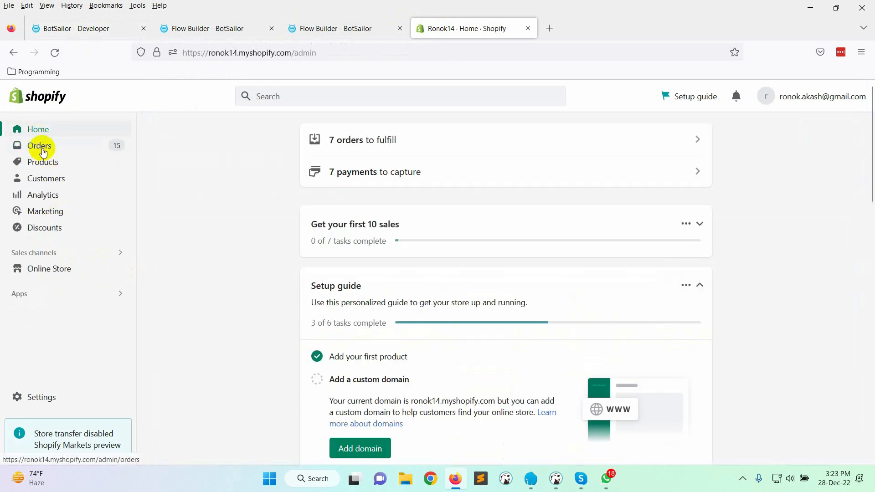
pyautogui.click(40, 146)
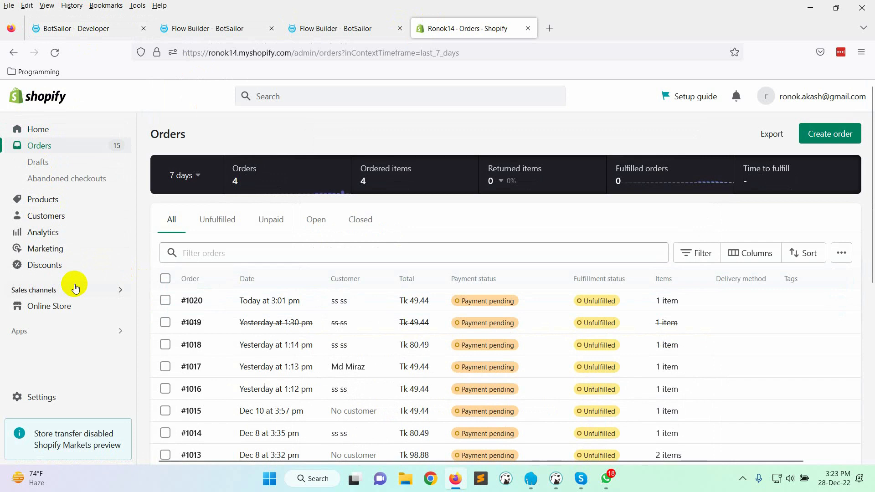
pyautogui.click(829, 134)
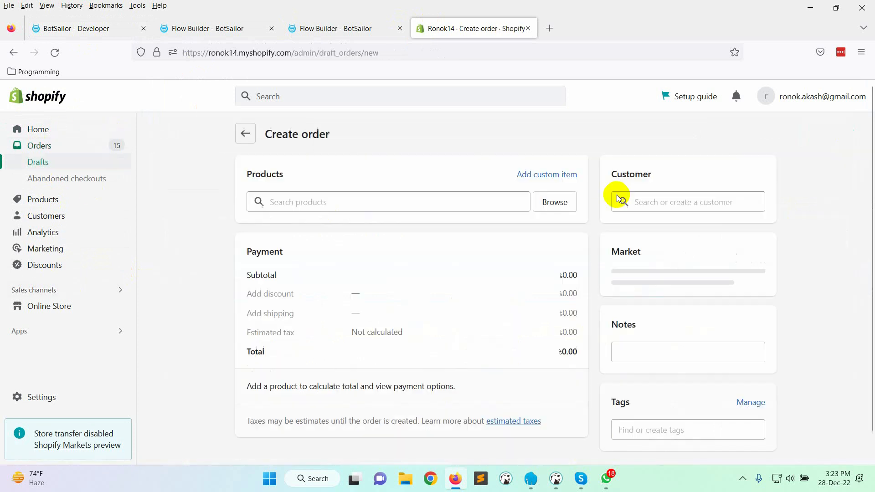
pyautogui.write('br')
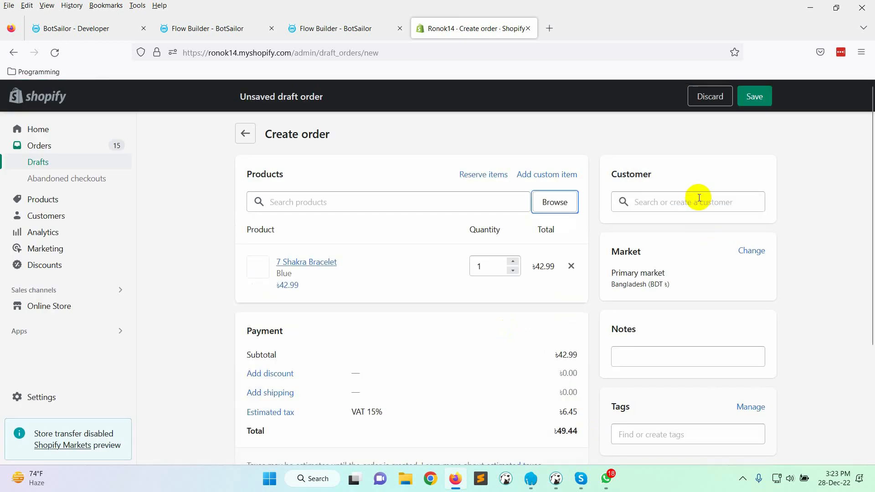
pyautogui.scroll(-3)
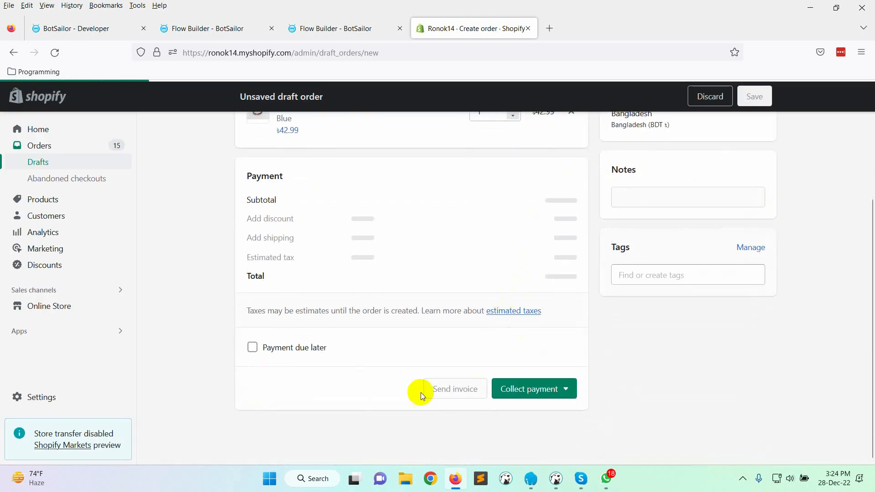
pyautogui.click(252, 347)
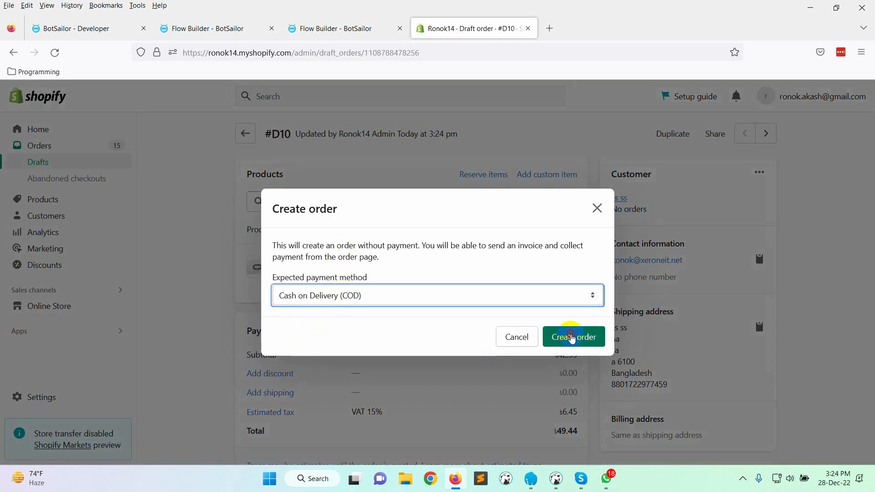
pyautogui.click(86, 28)
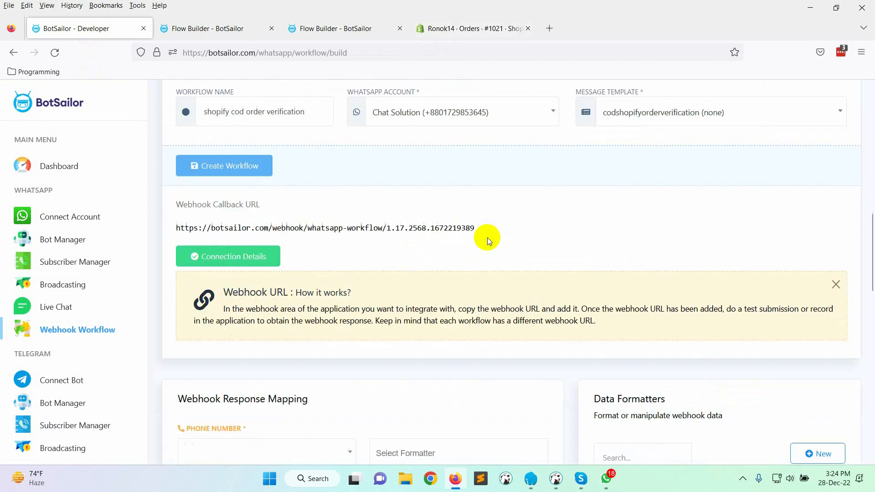
# - Map Phone Number to billing_address>phone and PRODUCTLIST to line_items in the webhook response mapping
pyautogui.scroll(-3)
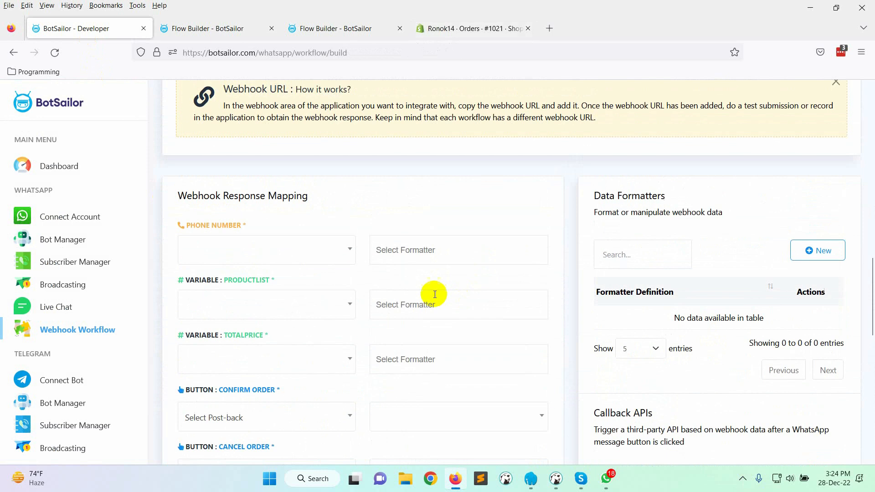
pyautogui.click(266, 249)
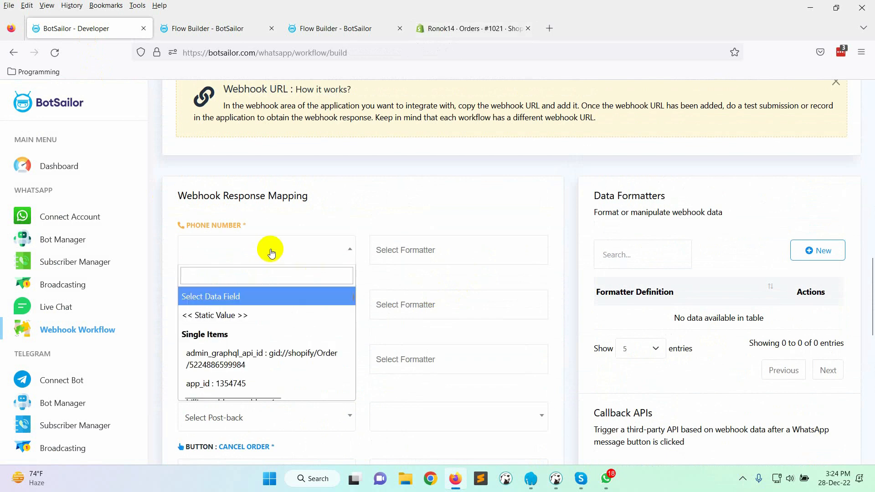
pyautogui.write('phone')
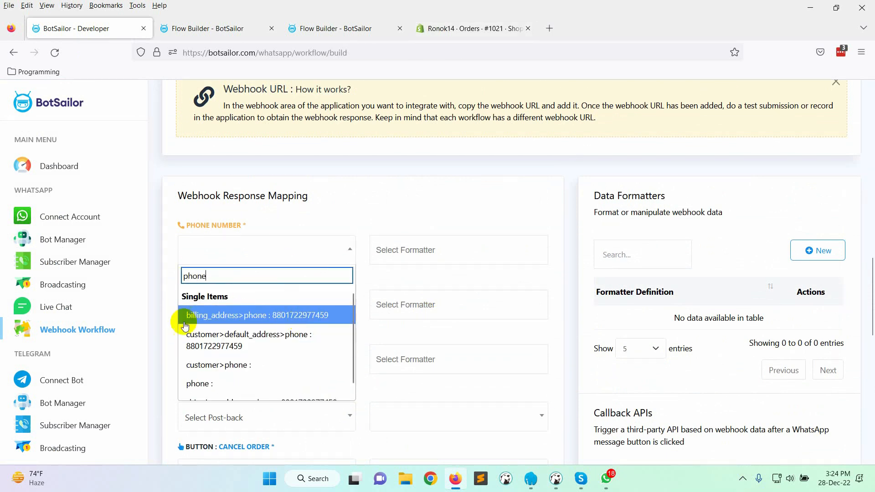
pyautogui.click(257, 315)
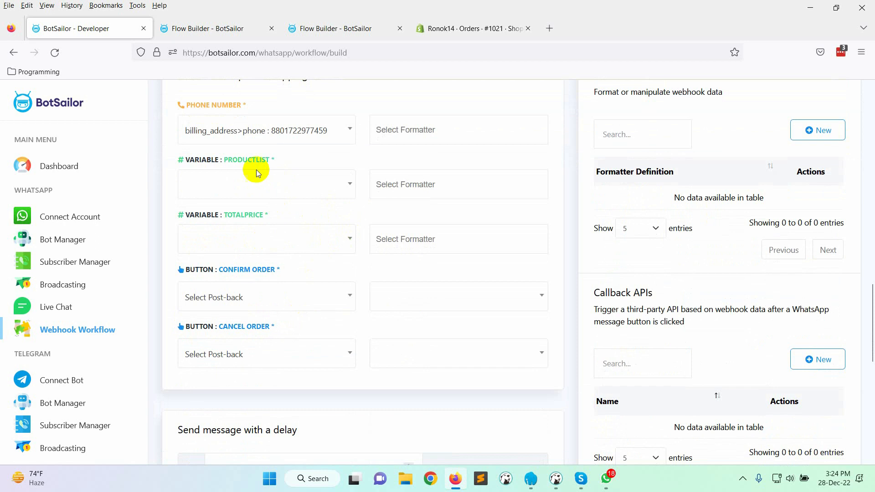
pyautogui.click(266, 184)
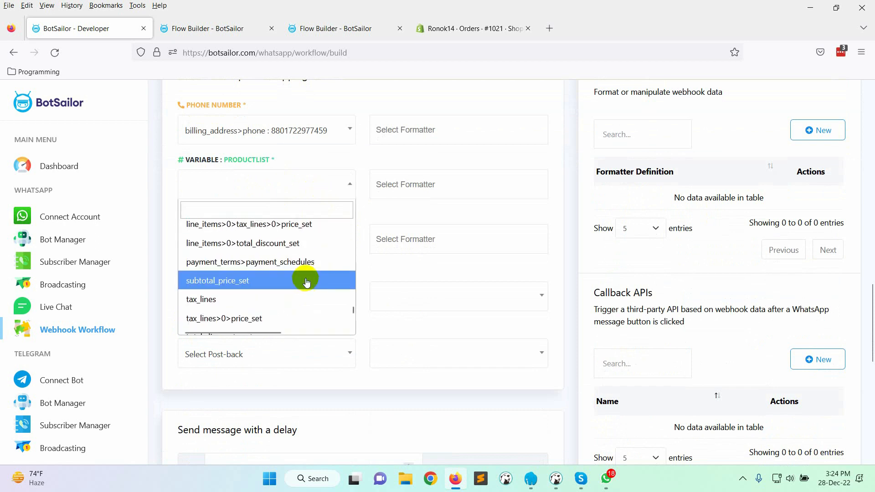
pyautogui.scroll(3)
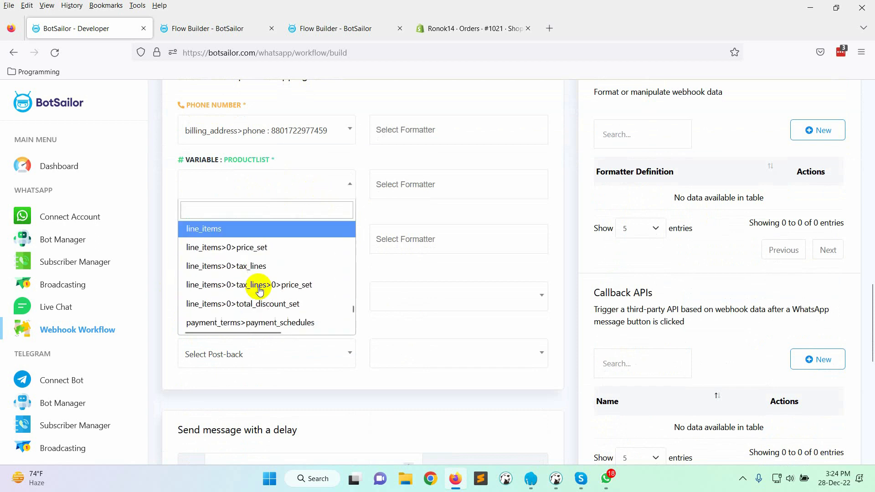
pyautogui.click(203, 228)
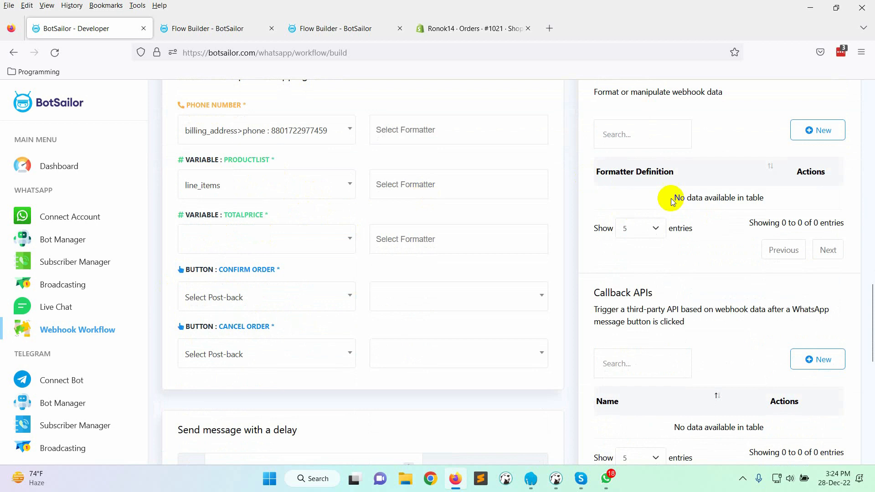
# - Save a 'Product List Formatter' using Concat List Items with glue ',' on 'name'
pyautogui.click(817, 130)
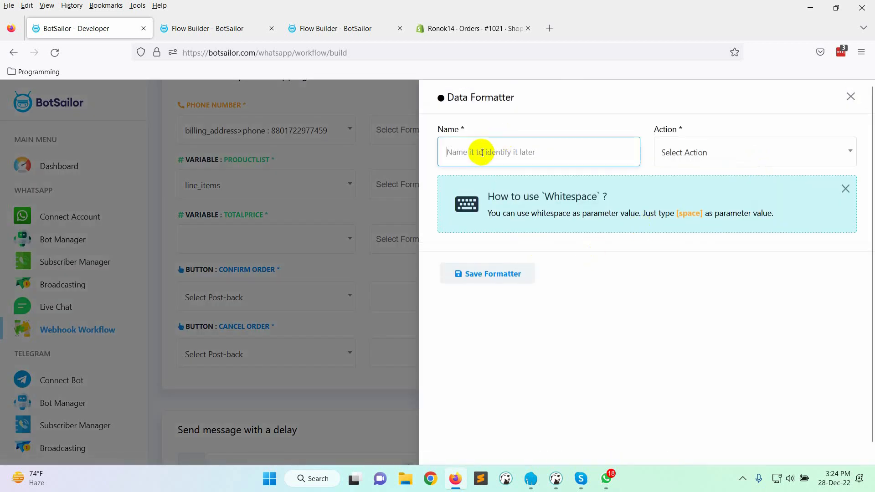
pyautogui.write('Product List Formatter')
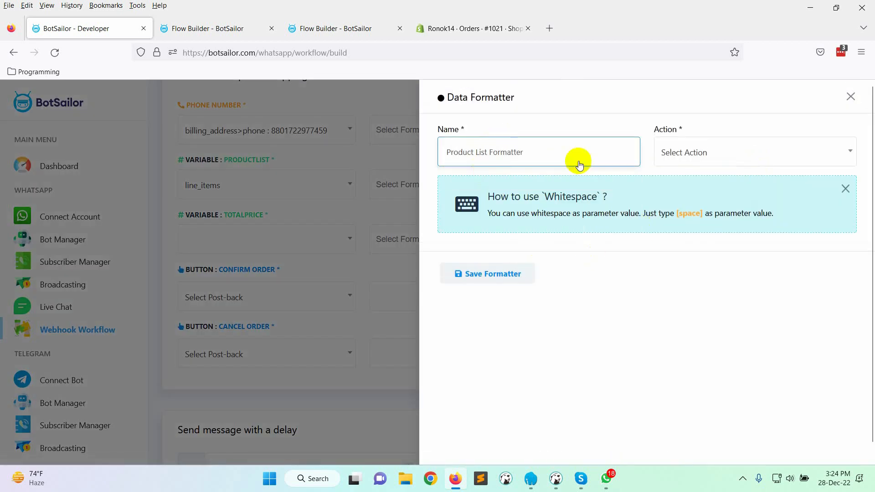
pyautogui.click(753, 152)
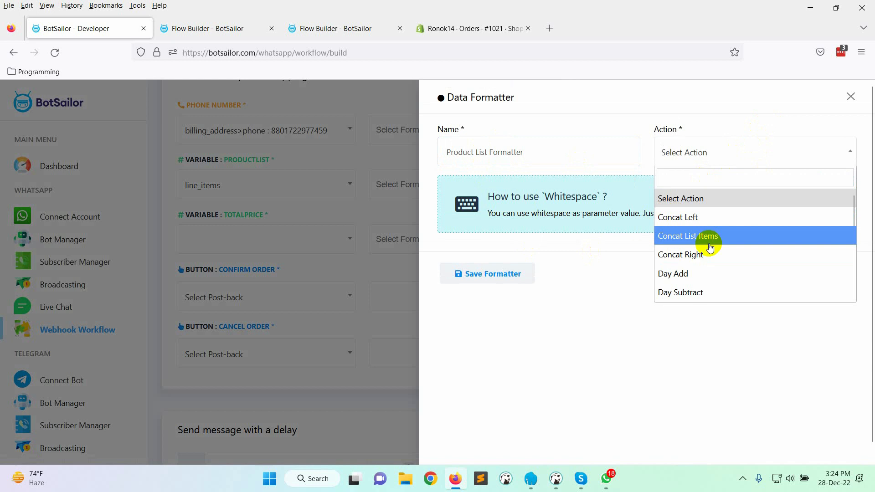
pyautogui.click(688, 235)
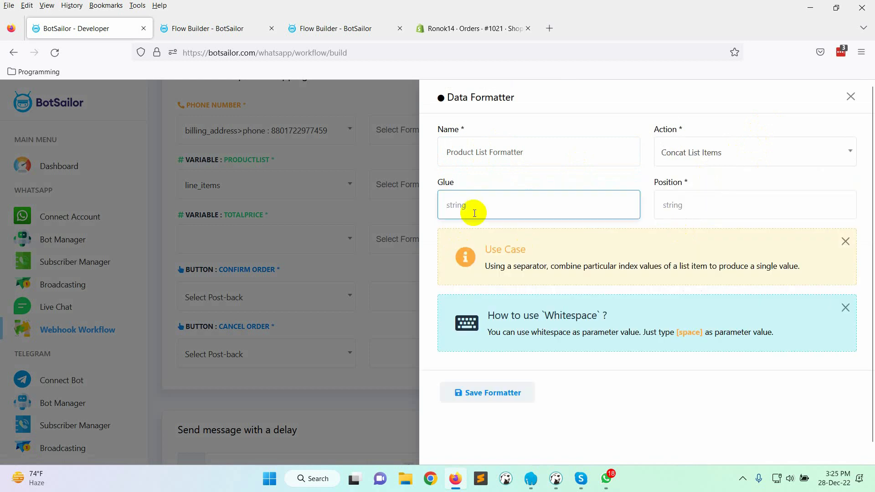
pyautogui.write(',')
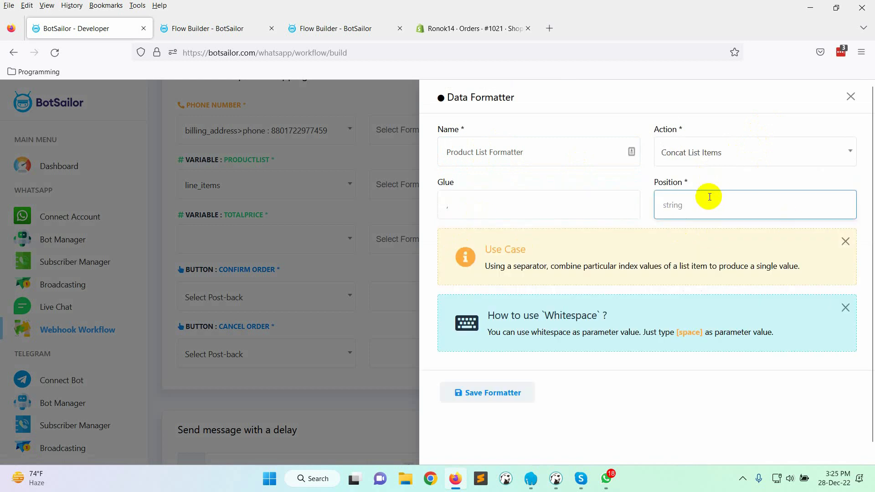
pyautogui.write('name')
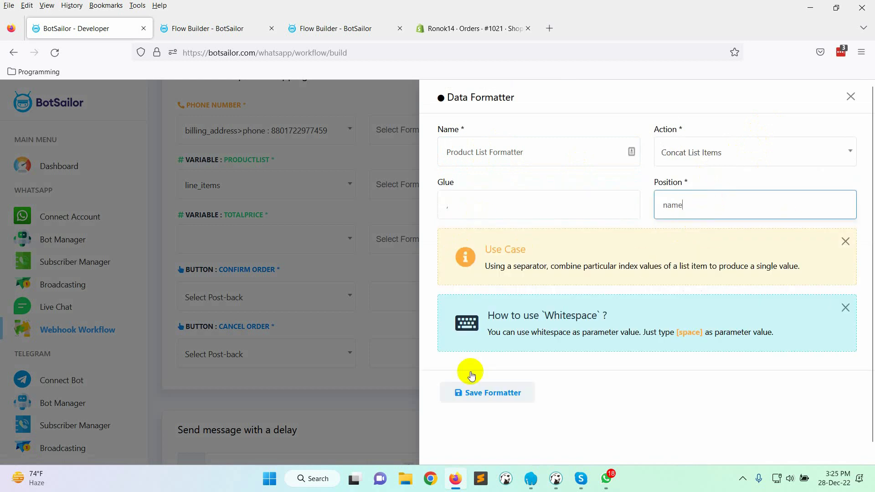
pyautogui.click(487, 393)
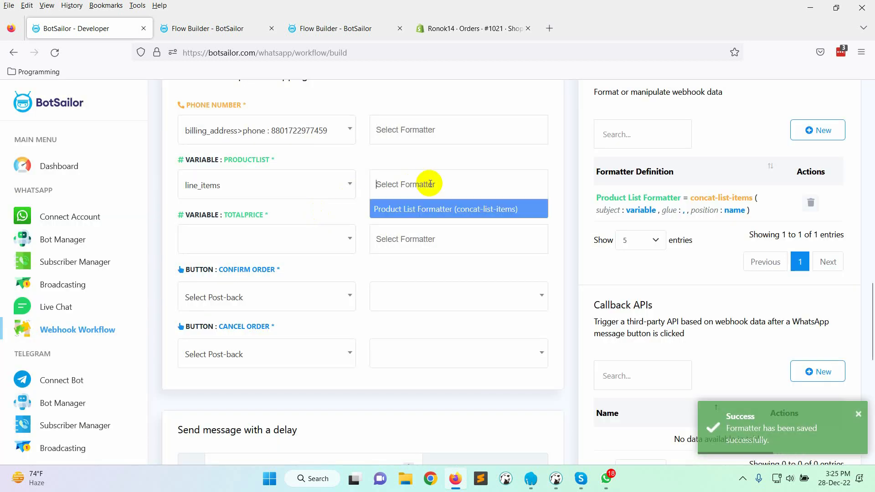
# - Apply Product List Formatter to PRODUCTLIST and link Confirm/Cancel Order to Shopify post-backs
pyautogui.click(445, 209)
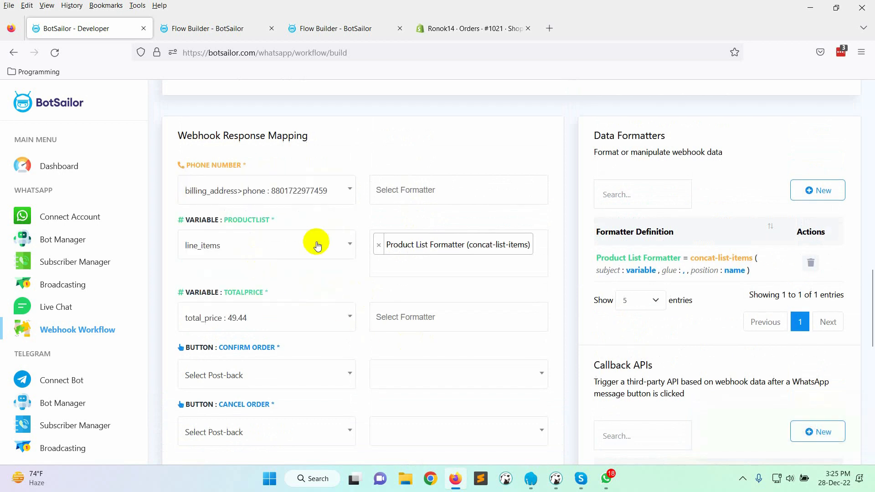
pyautogui.click(266, 375)
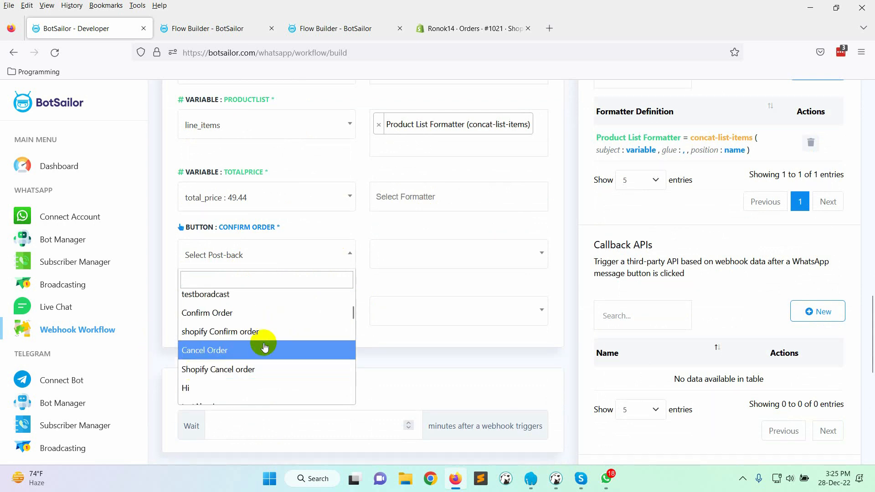
pyautogui.click(220, 332)
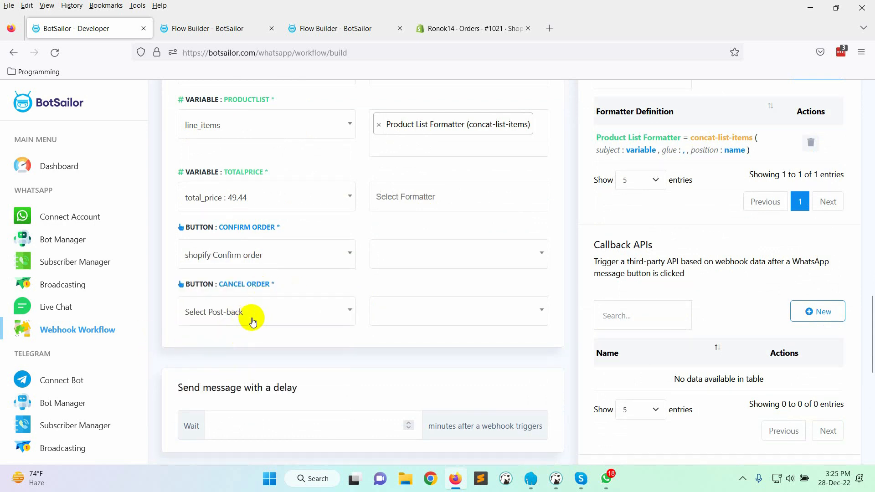
pyautogui.click(266, 311)
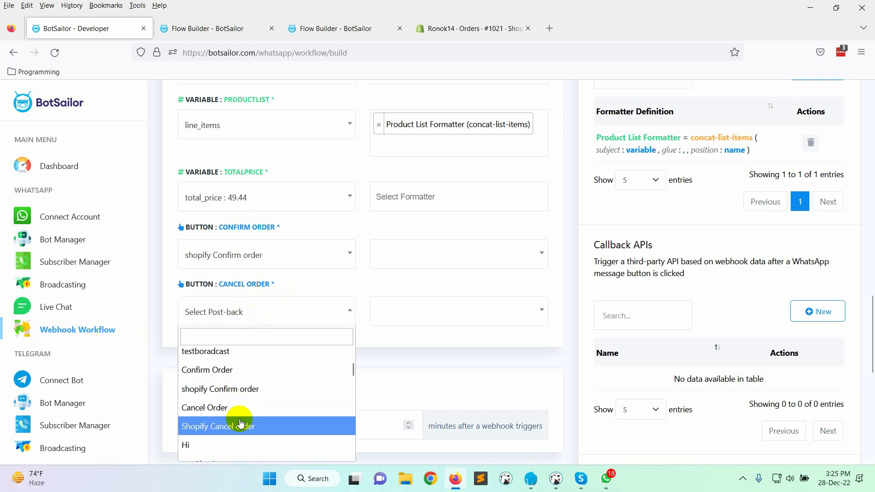
pyautogui.click(218, 425)
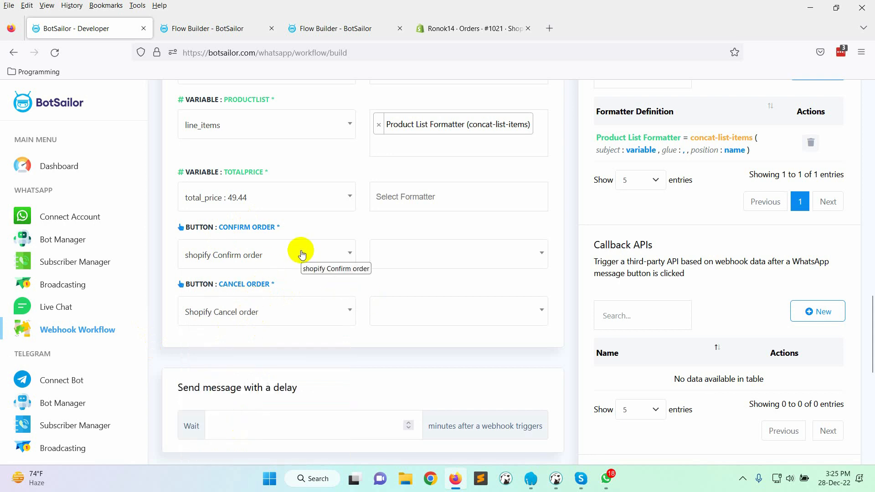
pyautogui.moveTo(585, 311)
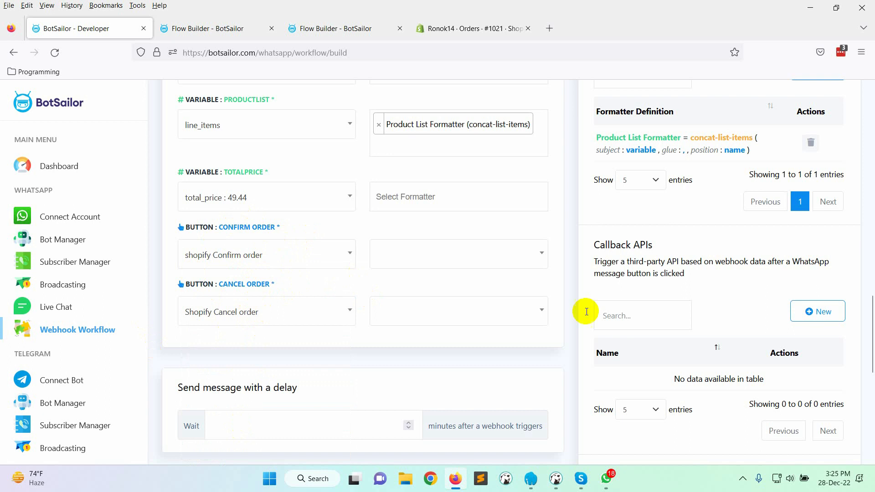
pyautogui.moveTo(595, 246)
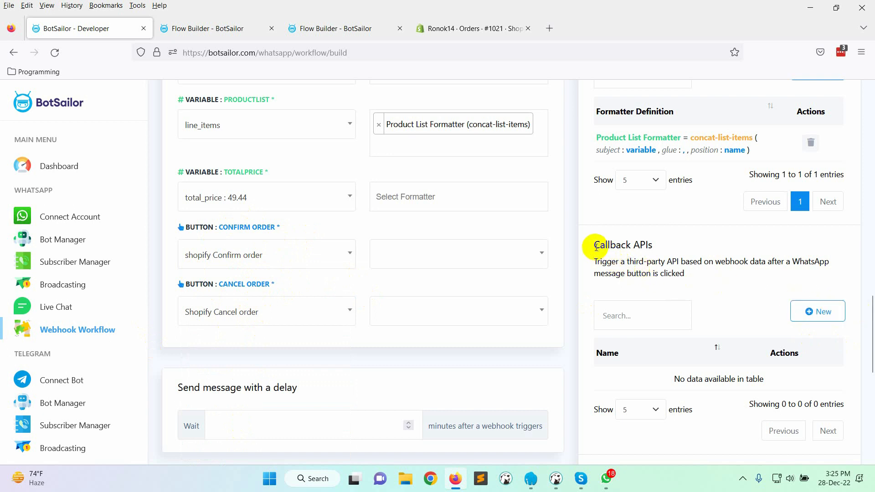
# - Create a 'Shopify Confirm Order' tag-update callback adding 'Order Confirmed by WhatsApp', for Confirm Order
pyautogui.click(818, 312)
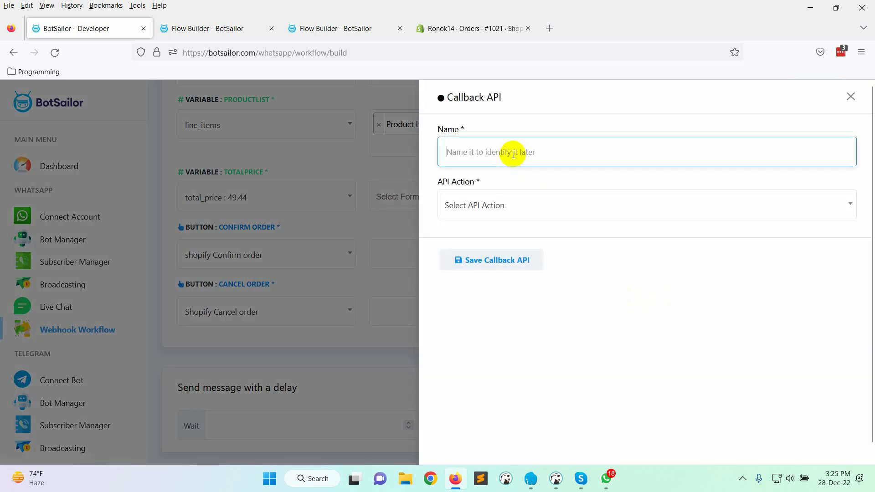
pyautogui.write('Shopify Confirm Order')
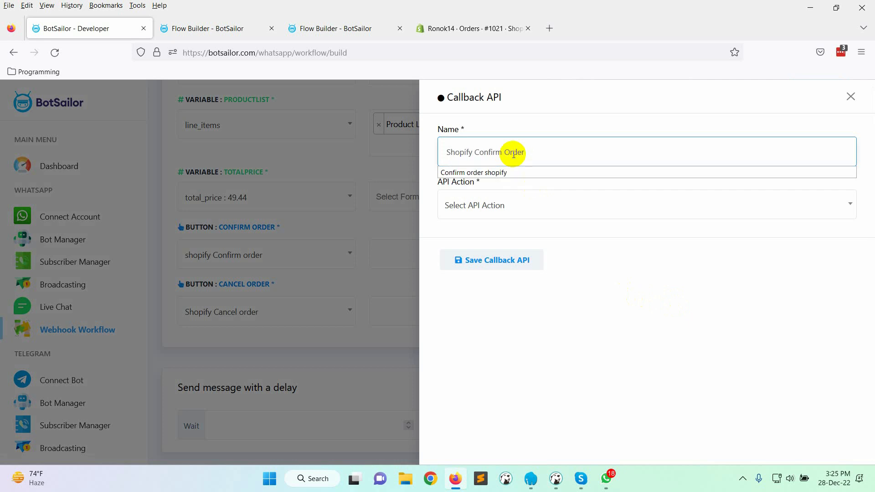
pyautogui.click(641, 204)
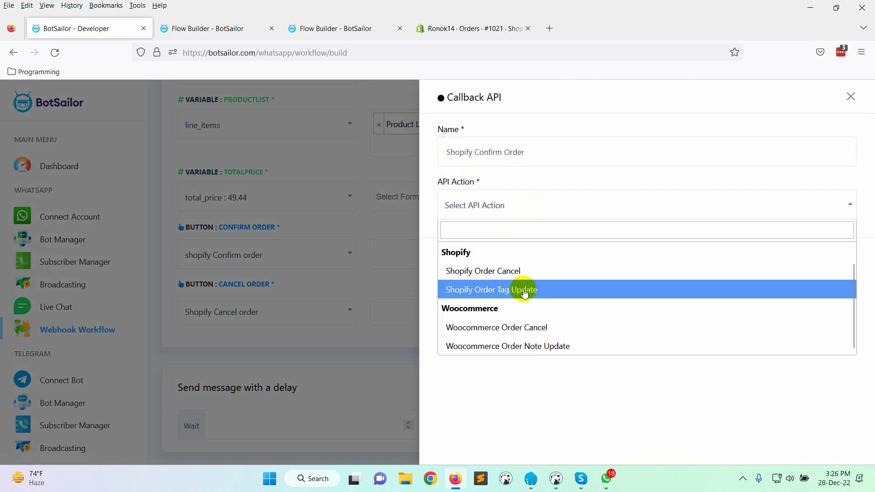
pyautogui.click(490, 290)
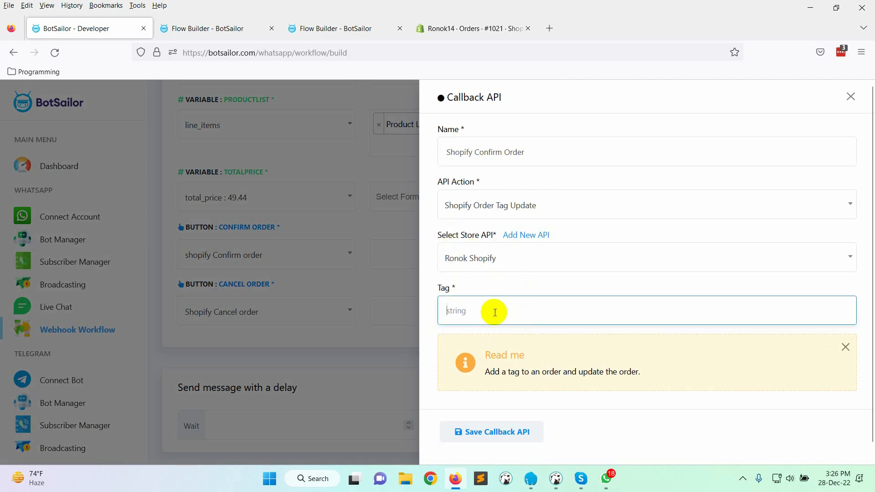
pyautogui.write('Order Confirmed by WhatsApp')
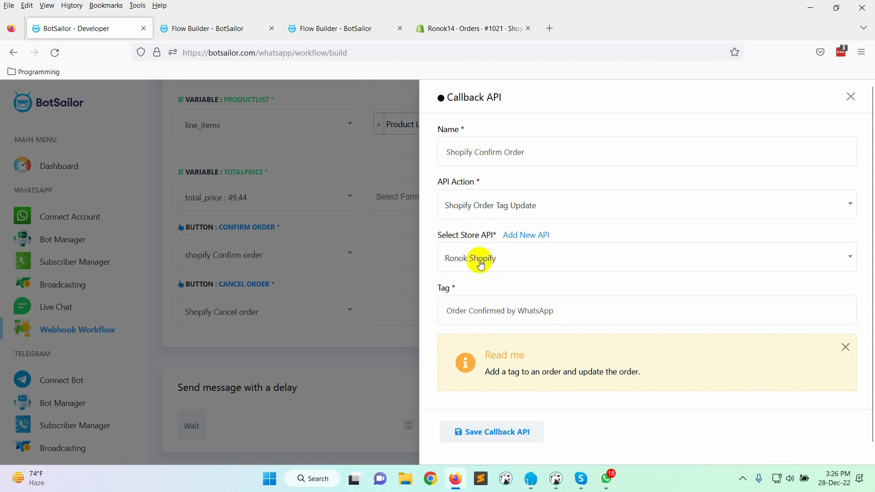
pyautogui.click(491, 432)
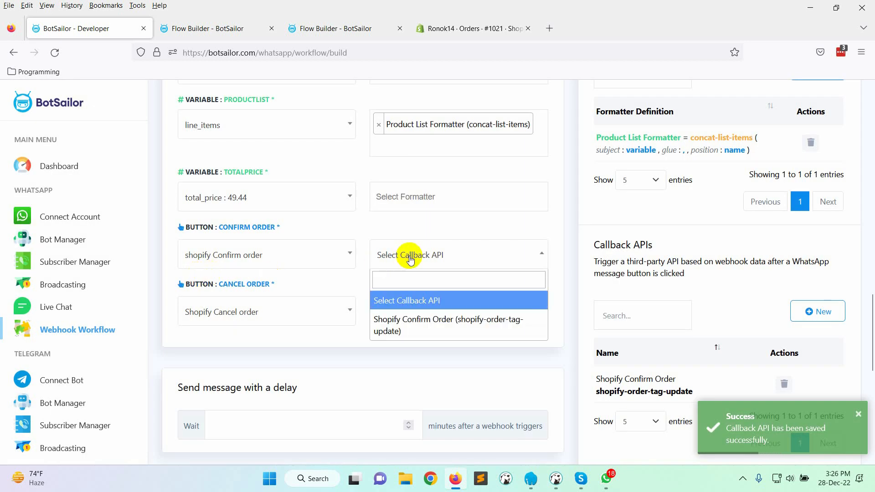
pyautogui.click(448, 325)
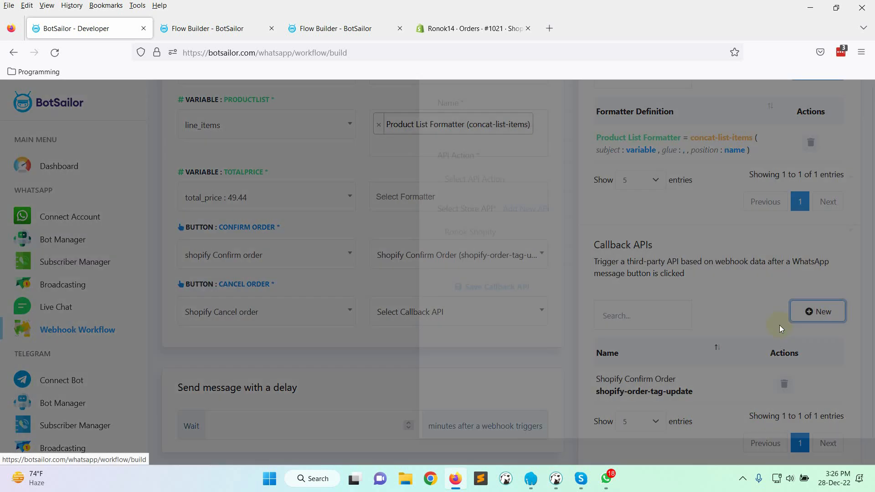
# - Save a 'Cancel Shopify order' callback on the Ronok store and attach it to Cancel Order
pyautogui.click(817, 311)
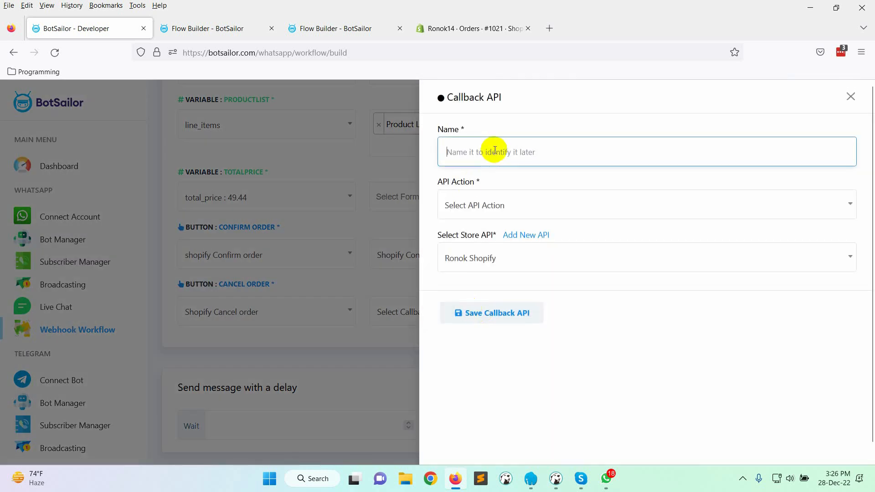
pyautogui.write('Cancel Sho')
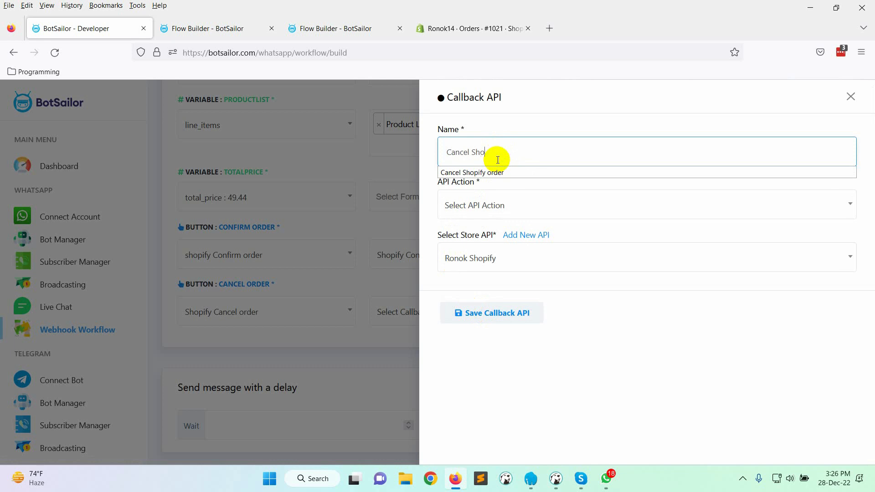
pyautogui.click(474, 204)
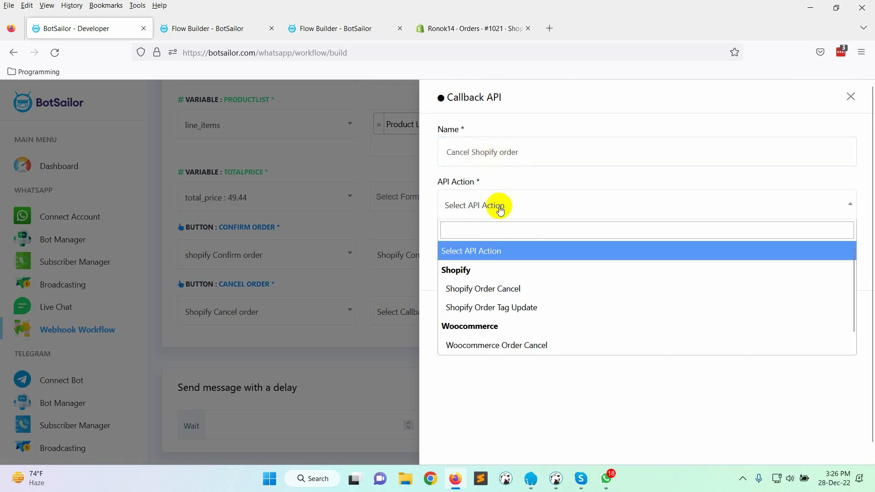
pyautogui.click(482, 289)
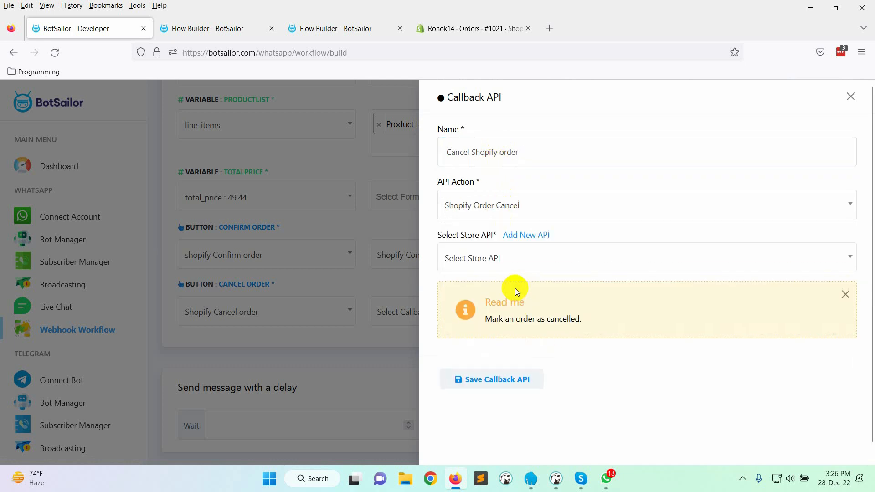
pyautogui.click(642, 258)
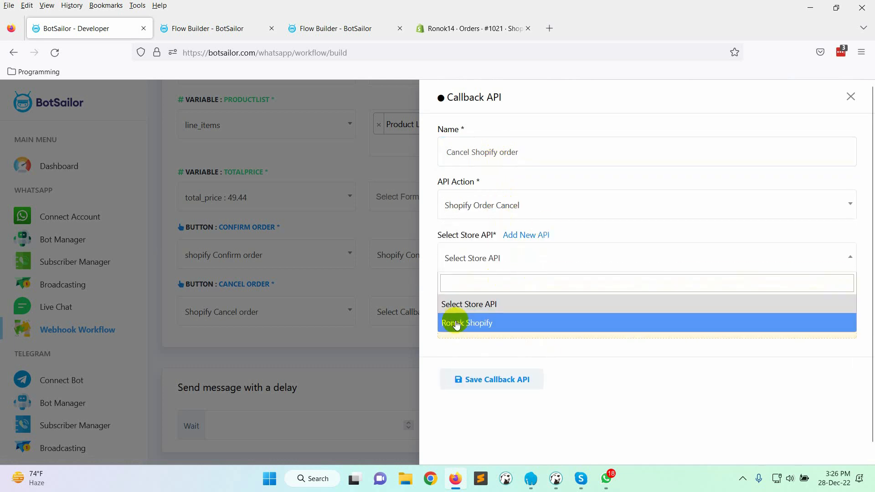
pyautogui.click(467, 323)
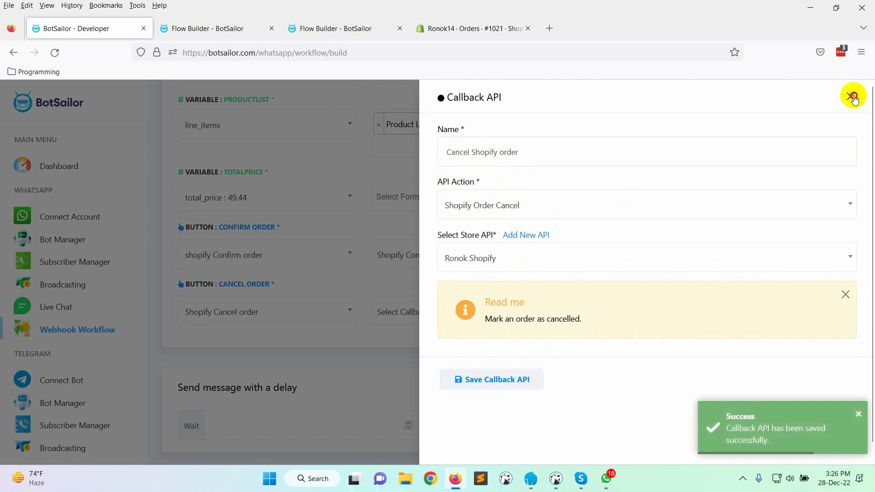
pyautogui.click(853, 97)
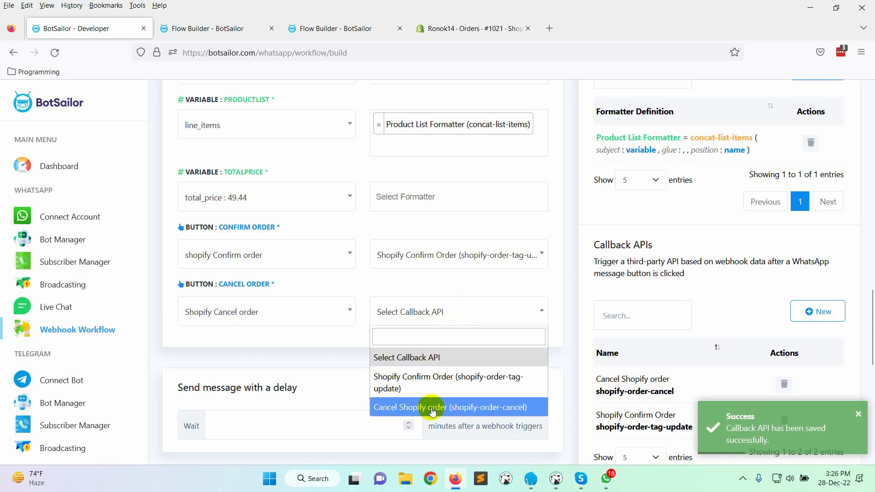
pyautogui.click(450, 407)
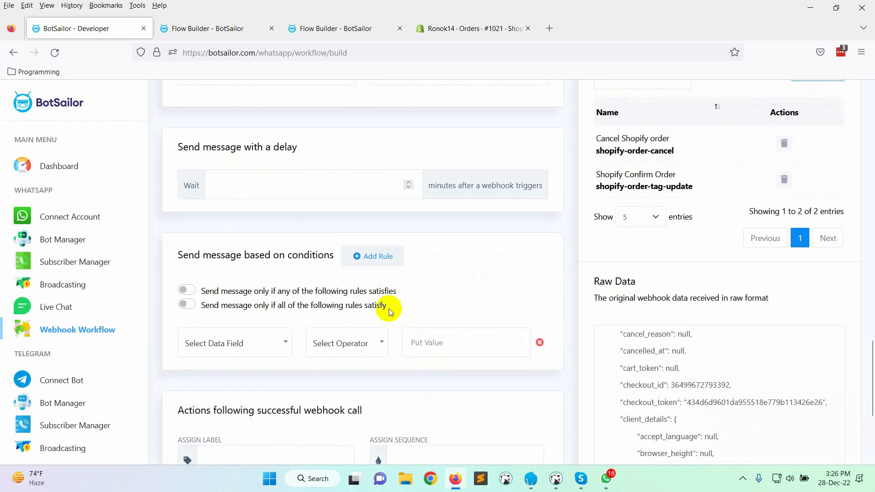
# - Enable 'any rules satisfies' and pick out the Cash on Delivery (COD) value from raw webhook data
pyautogui.scroll(-3)
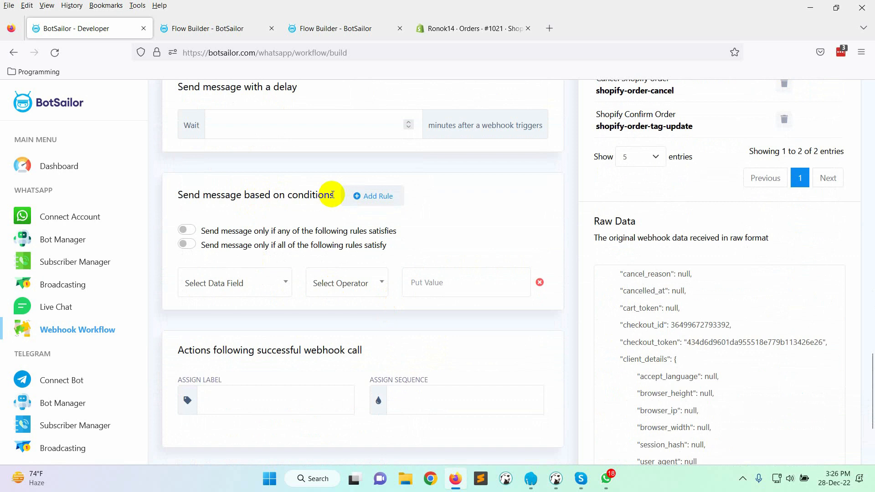
pyautogui.moveTo(273, 241)
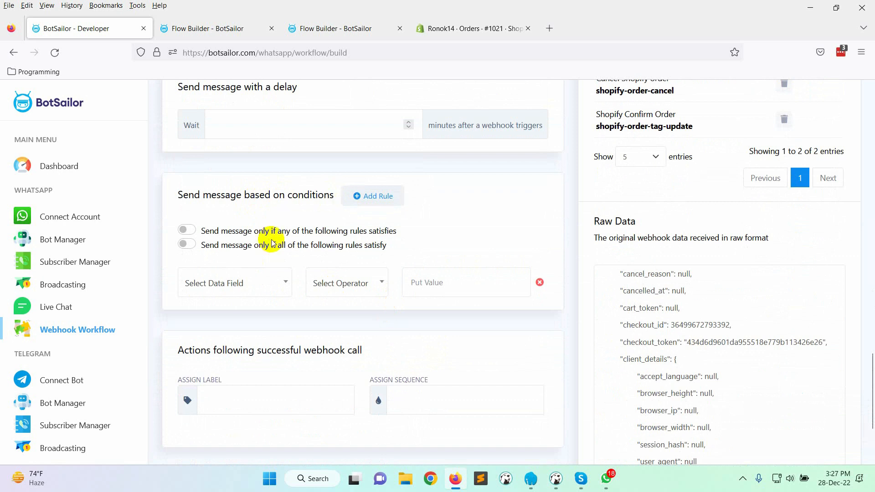
pyautogui.click(187, 231)
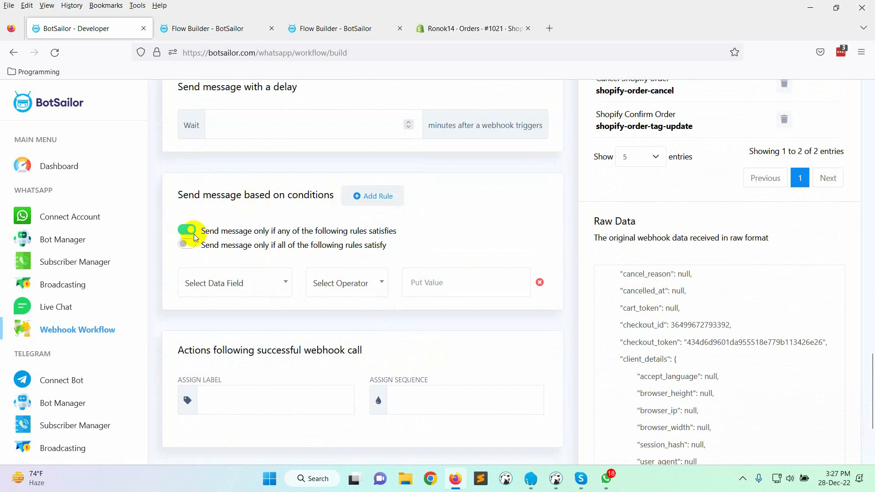
pyautogui.click(234, 283)
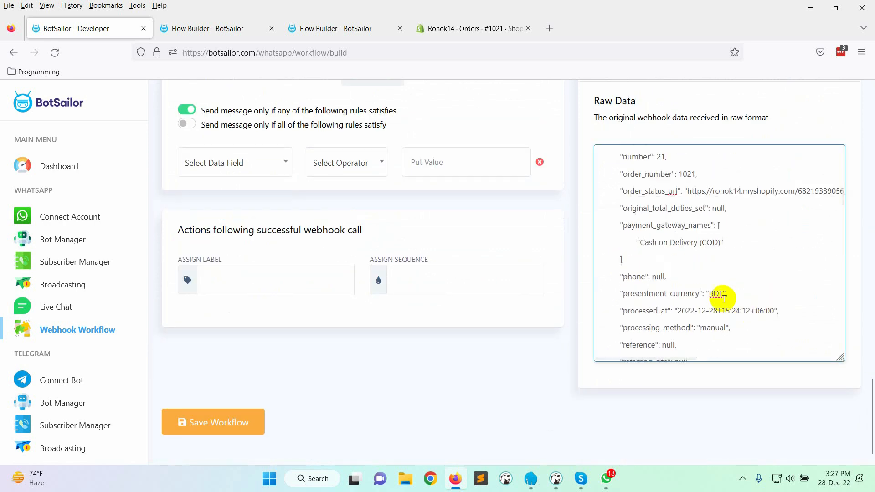
pyautogui.doubleClick(679, 242)
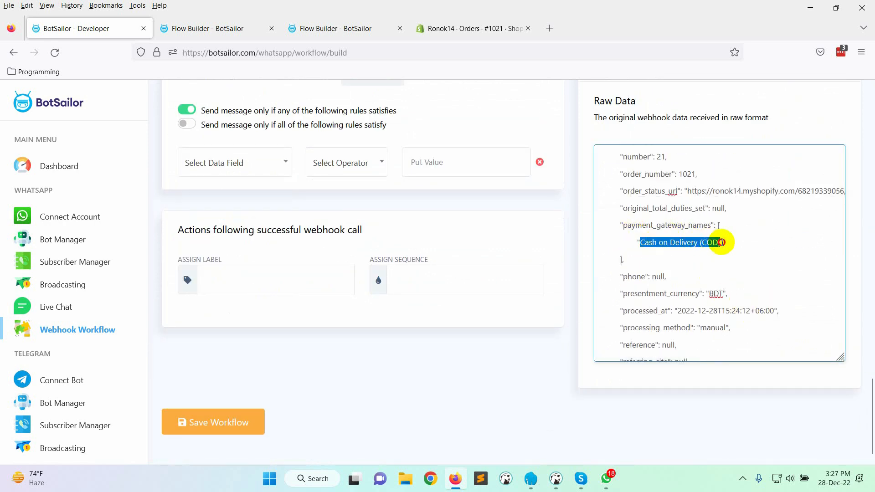
# - Set the rule to payment_gateway_names>0 equals 'Cash on Delivery (COD)' and save the workflow
pyautogui.click(234, 162)
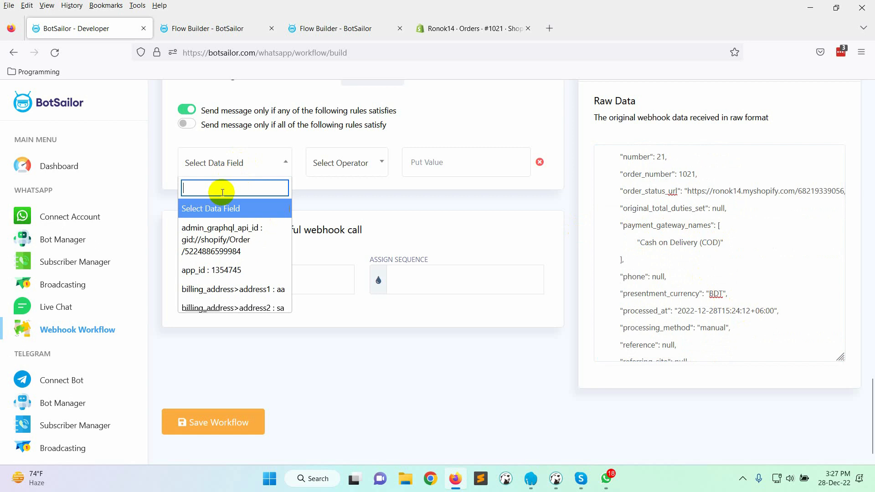
pyautogui.write('payment')
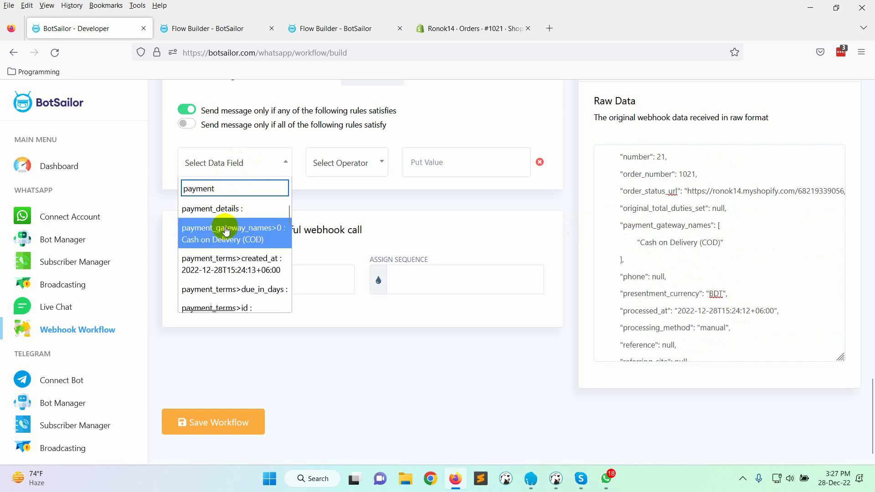
pyautogui.click(226, 233)
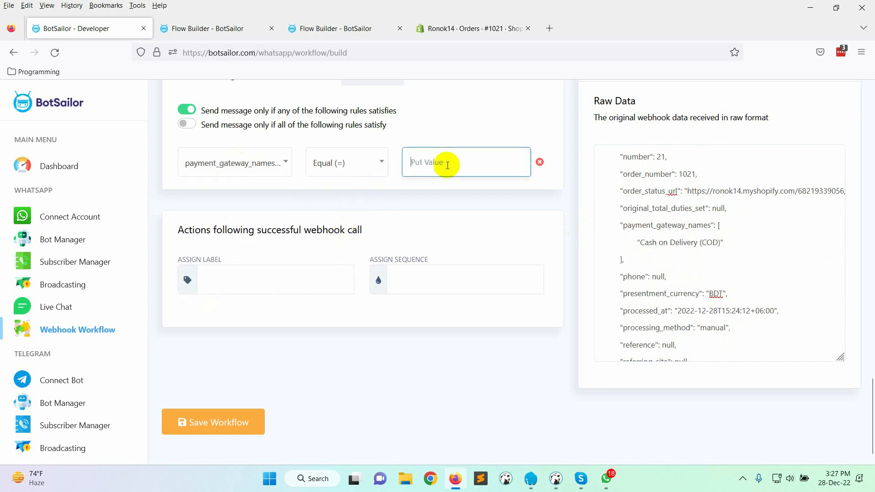
pyautogui.write('Cash on Delivery (COD)')
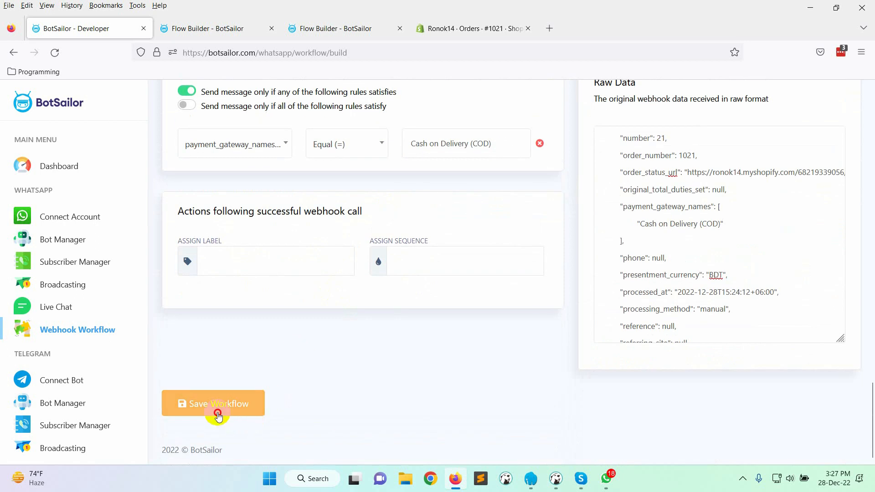
pyautogui.click(213, 404)
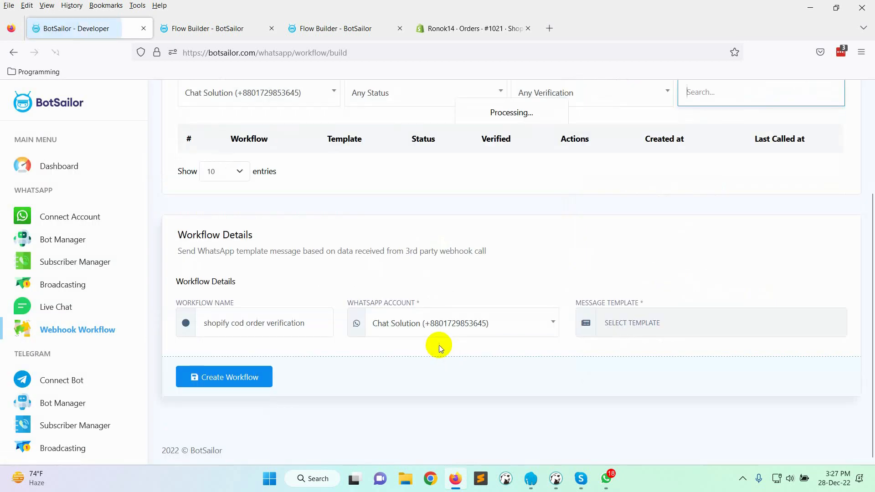
# - Create Shopify order #1022 with Cash on Delivery (COD) as the expected payment
pyautogui.click(473, 28)
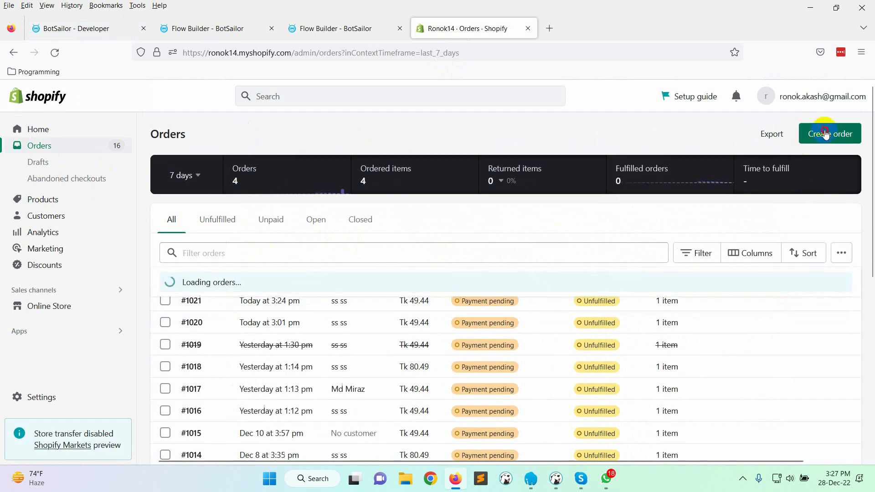
pyautogui.click(829, 133)
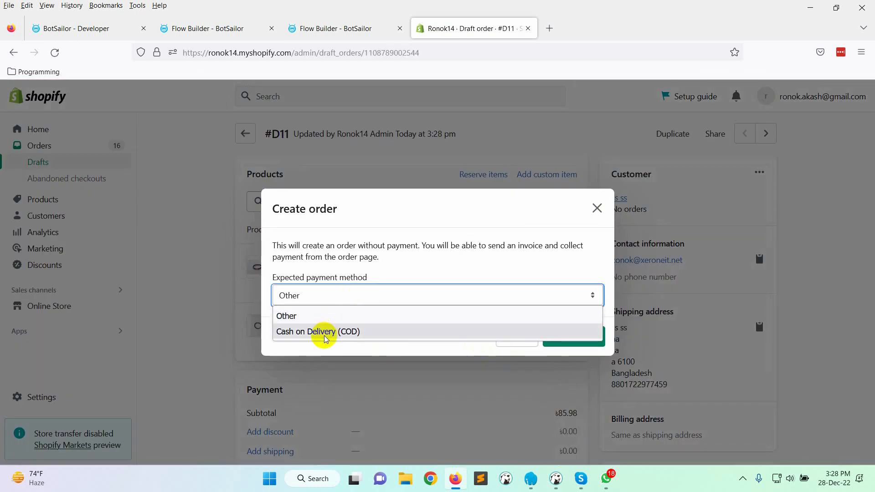
pyautogui.click(318, 331)
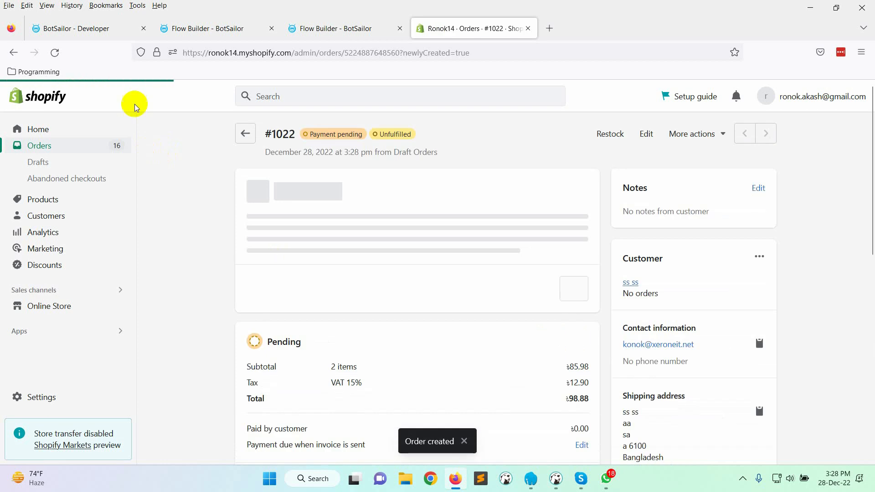
pyautogui.click(84, 28)
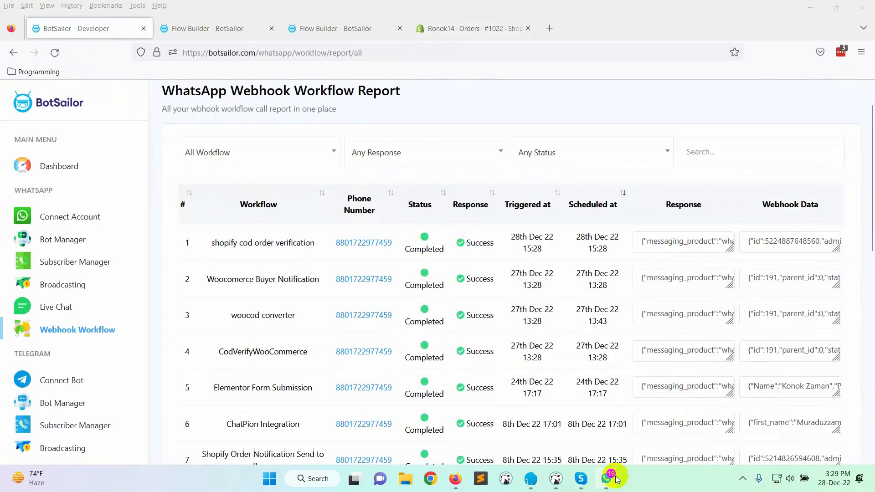
# - Bring up WhatsApp from the taskbar to view the sent order message
pyautogui.click(607, 478)
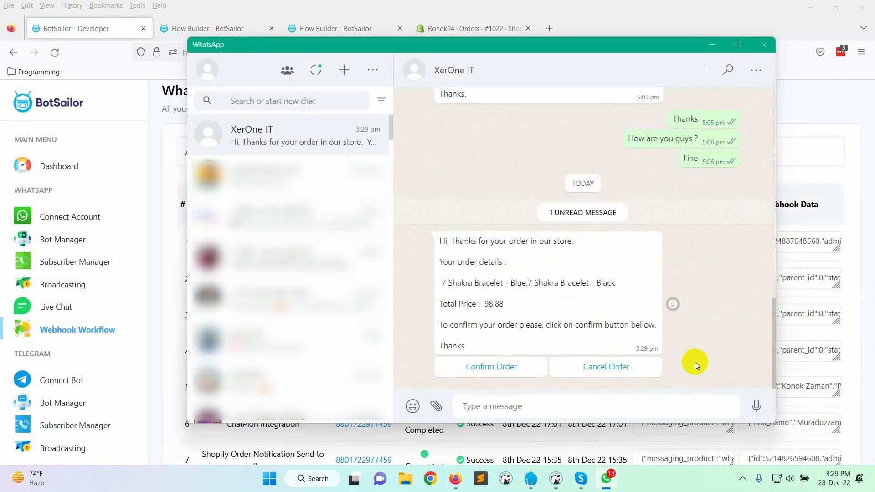
# - Tap Confirm Order on the XerOne IT order-details message
pyautogui.click(490, 367)
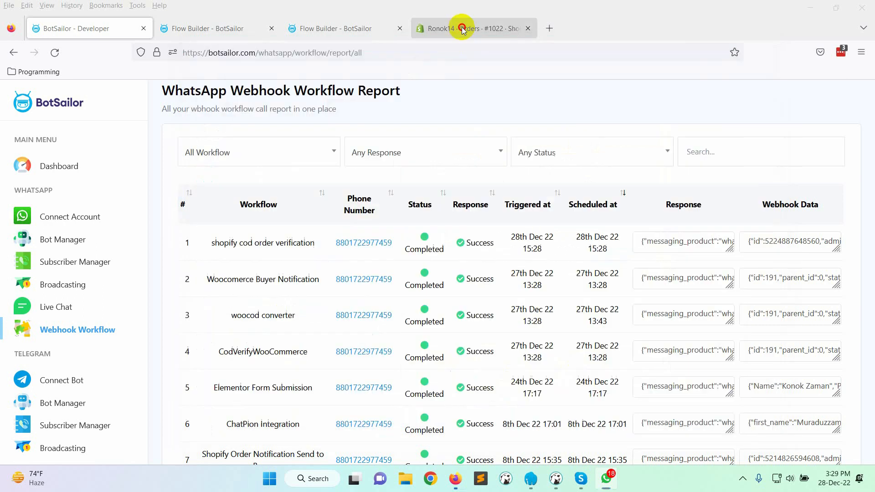
# - Return to the Shopify orders list to see #1022 tagged 'Order Confirmed by WhatsApp'
pyautogui.click(462, 28)
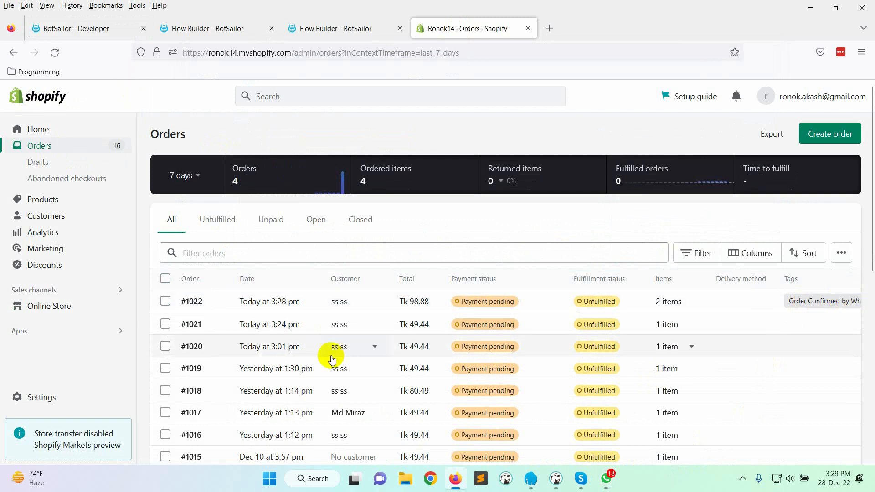
pyautogui.moveTo(431, 377)
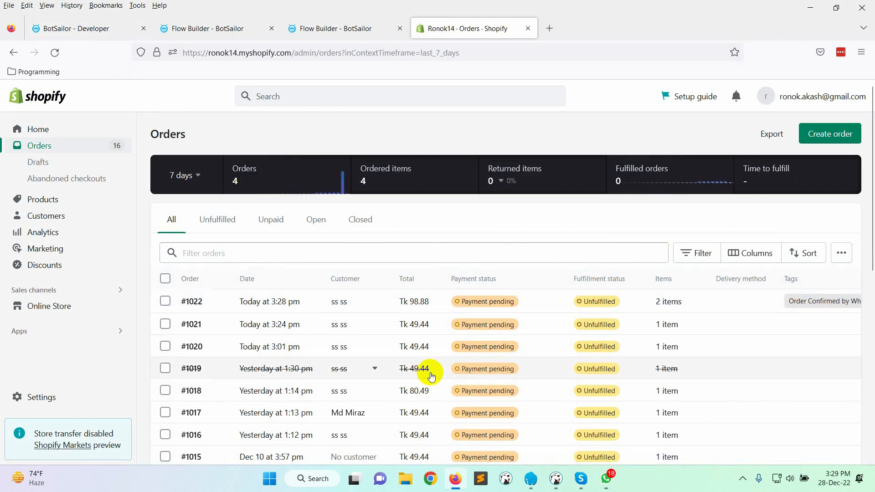